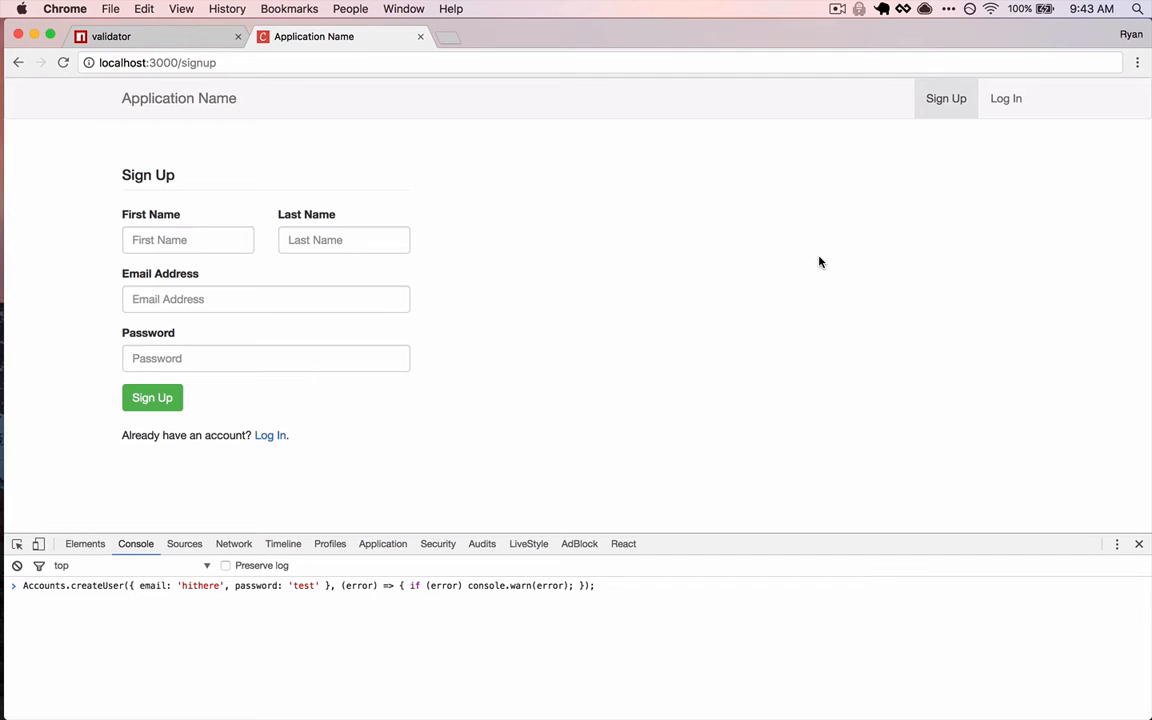
mouse_move(771, 306)
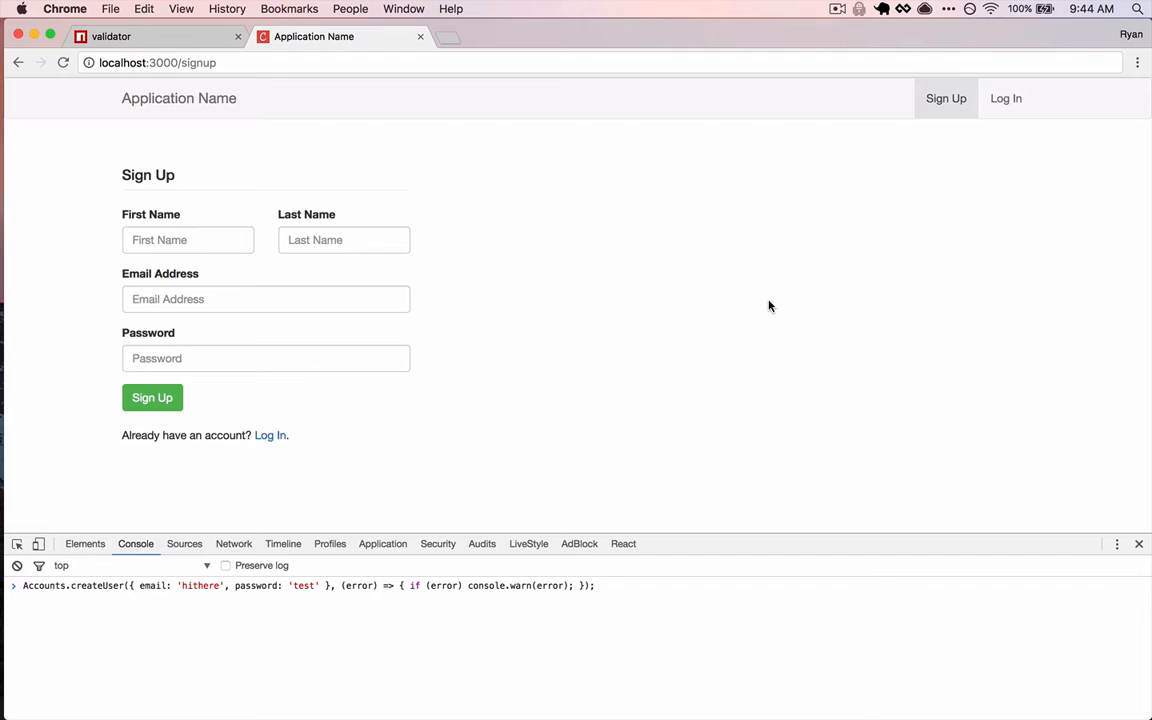
mouse_move(726, 362)
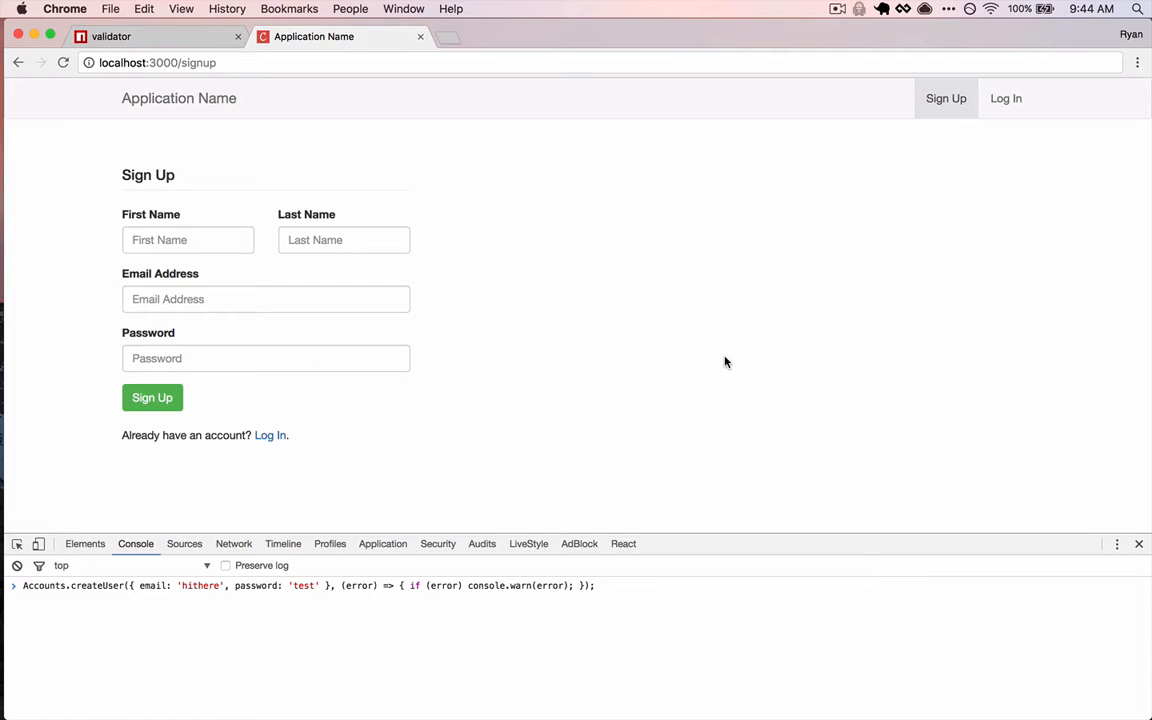
mouse_move(507, 340)
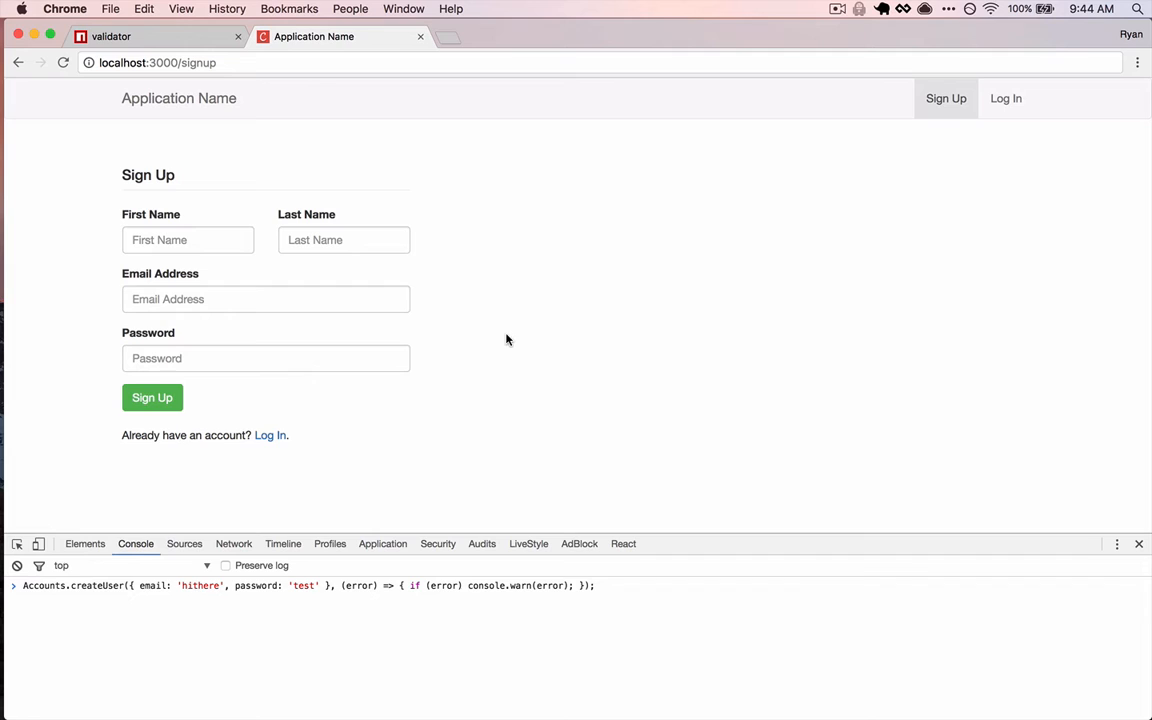
mouse_move(540, 593)
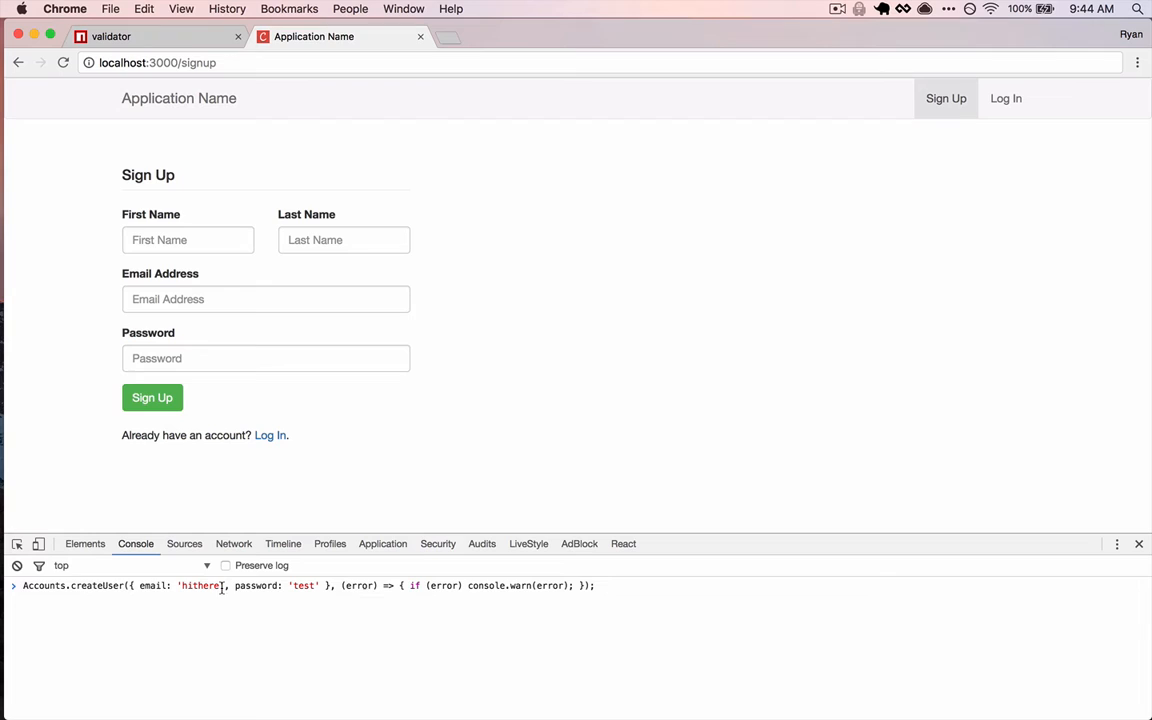
- Run Accounts.createUser with email 'hithere' in the Console, which returns undefined
double_click(200, 587)
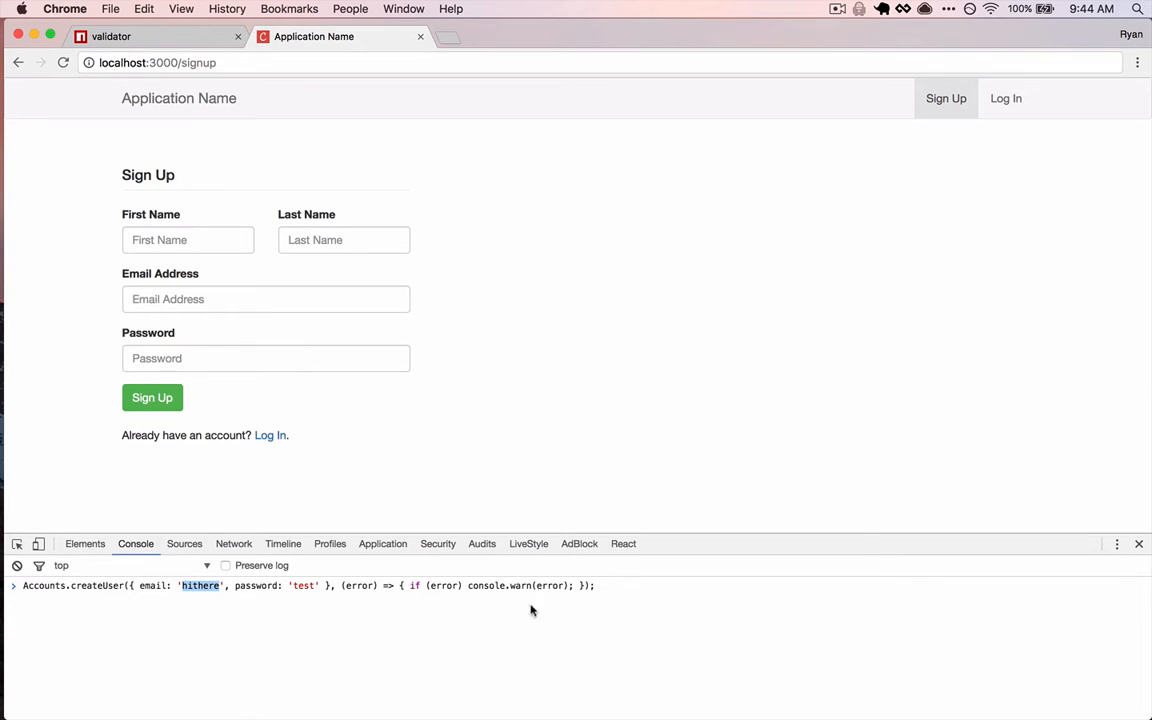
mouse_move(665, 608)
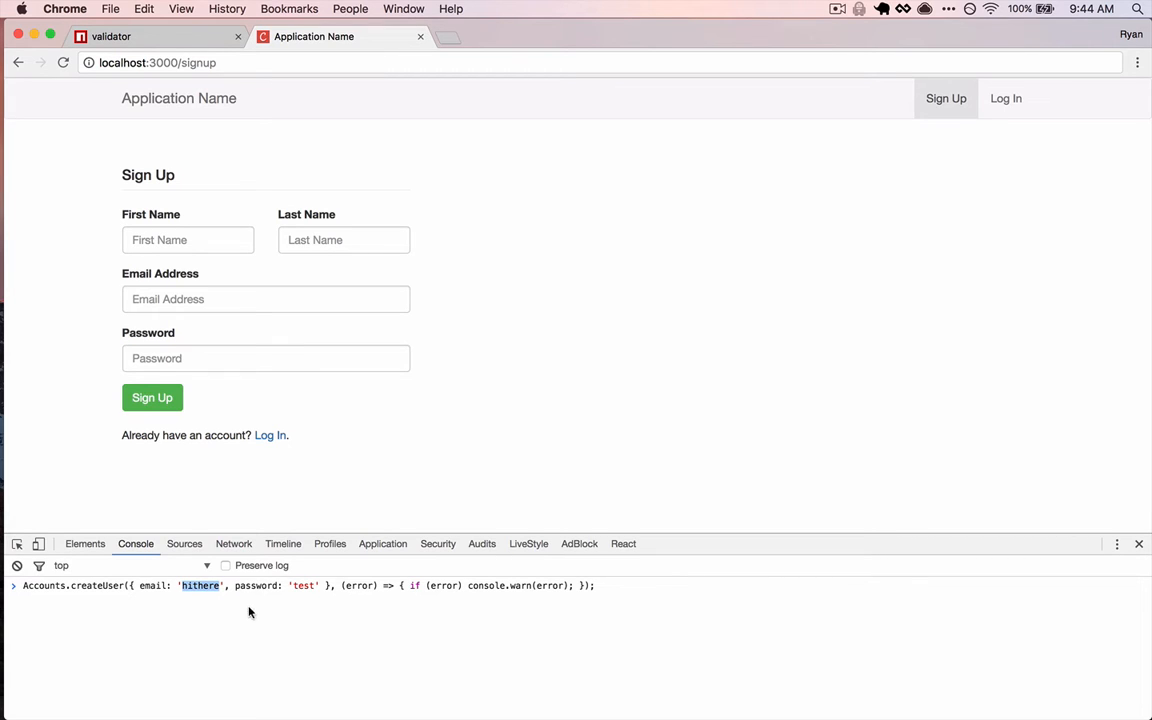
mouse_move(316, 603)
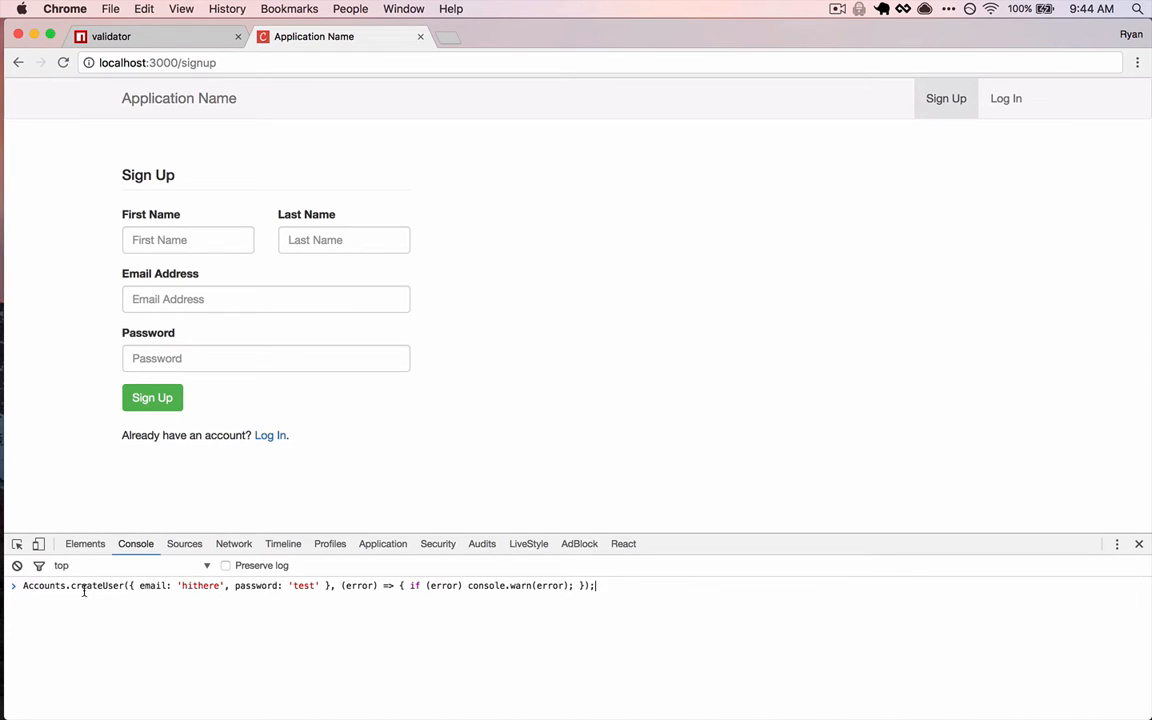
mouse_move(149, 605)
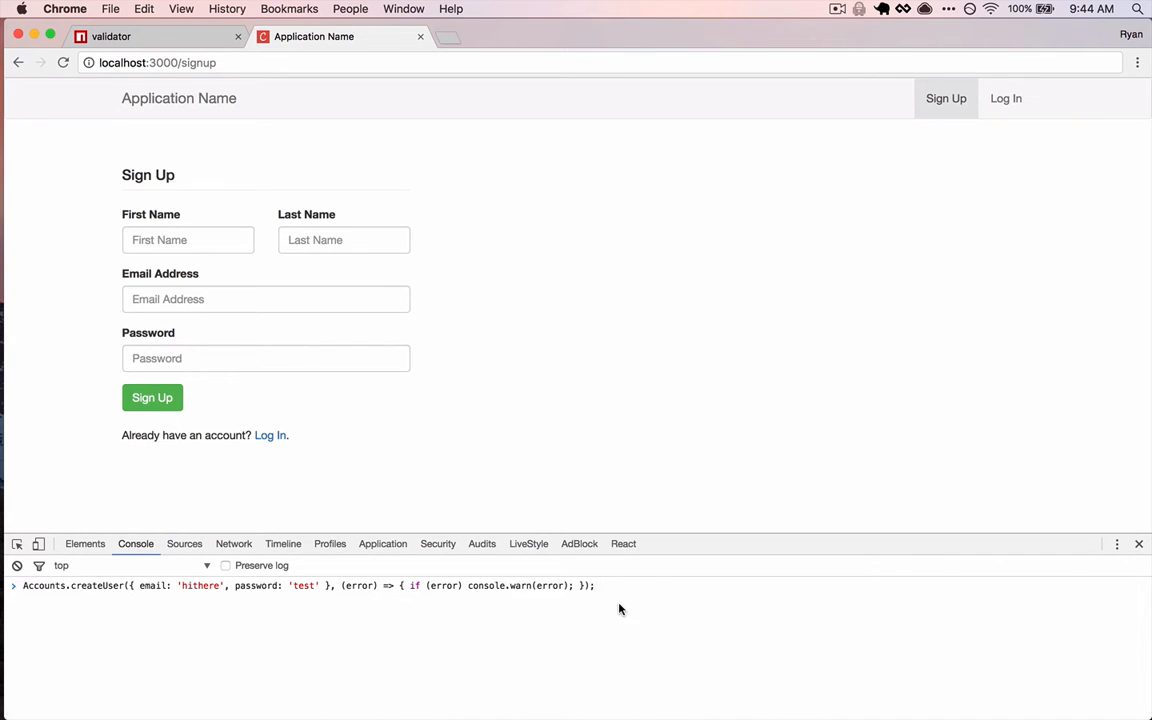
key(Enter)
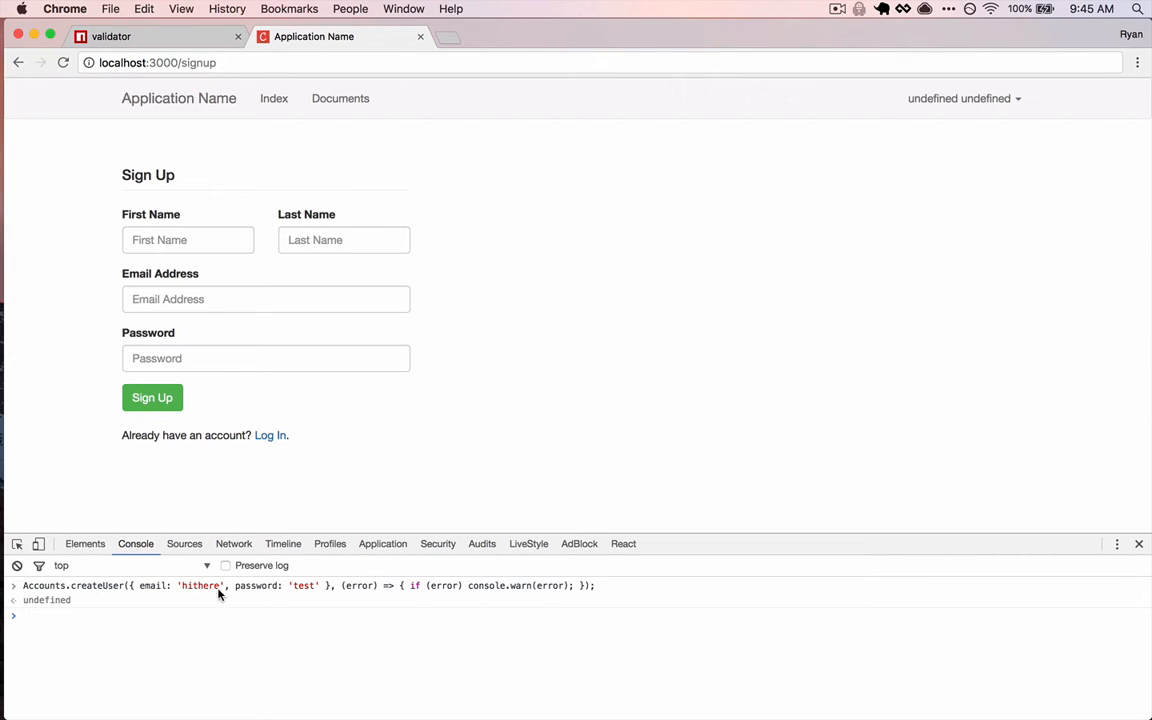
mouse_move(420, 635)
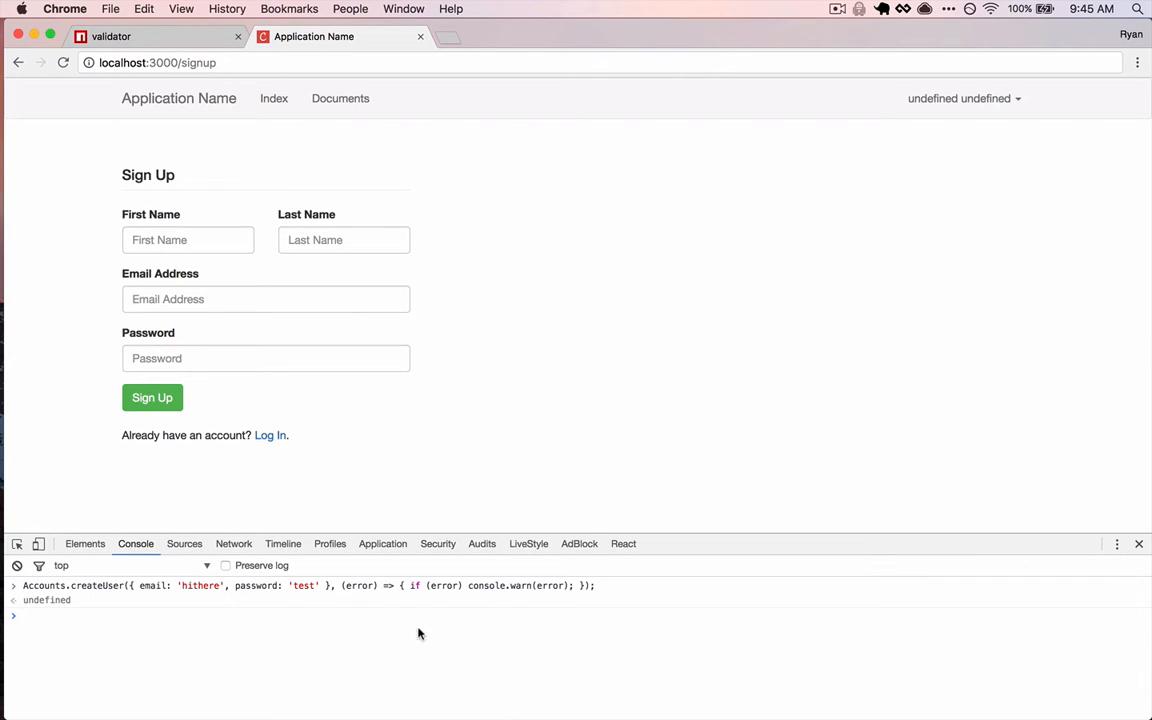
mouse_move(477, 271)
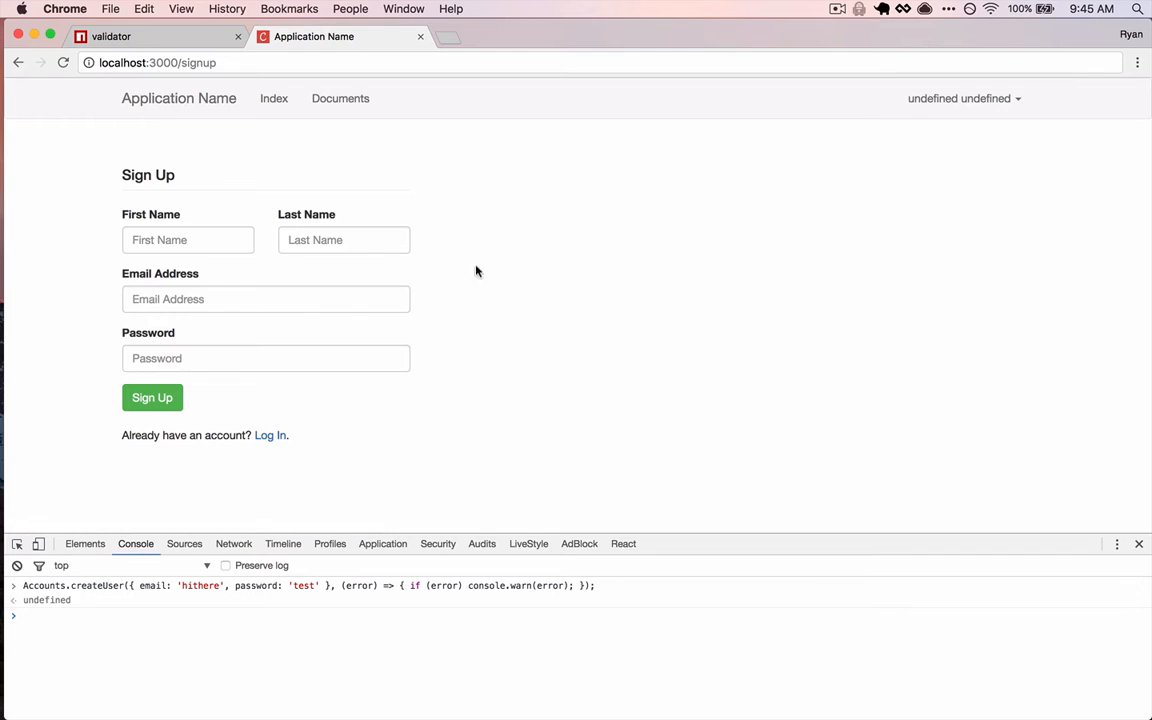
mouse_move(691, 343)
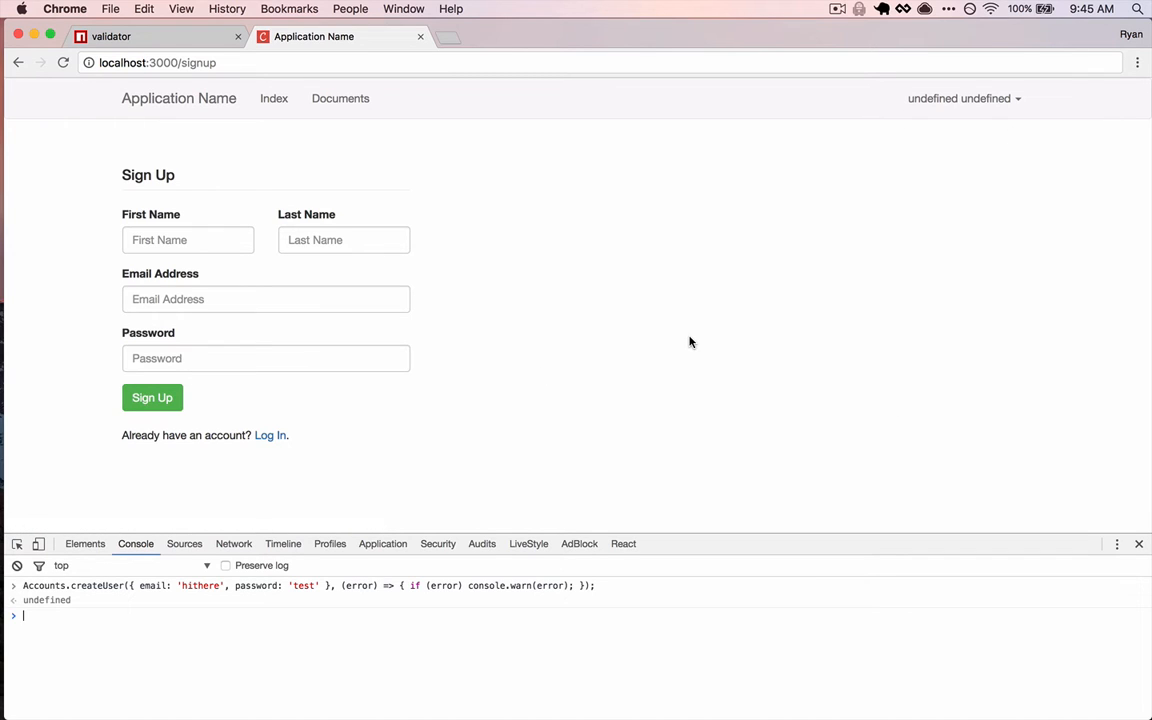
mouse_move(728, 191)
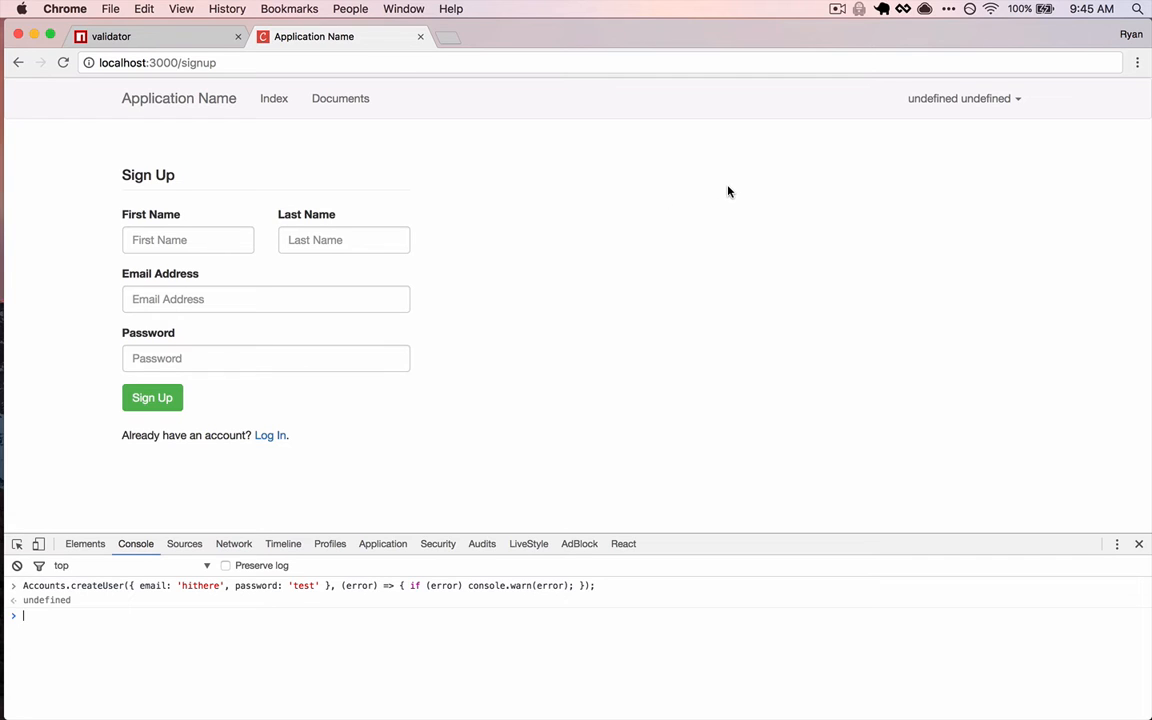
mouse_move(986, 116)
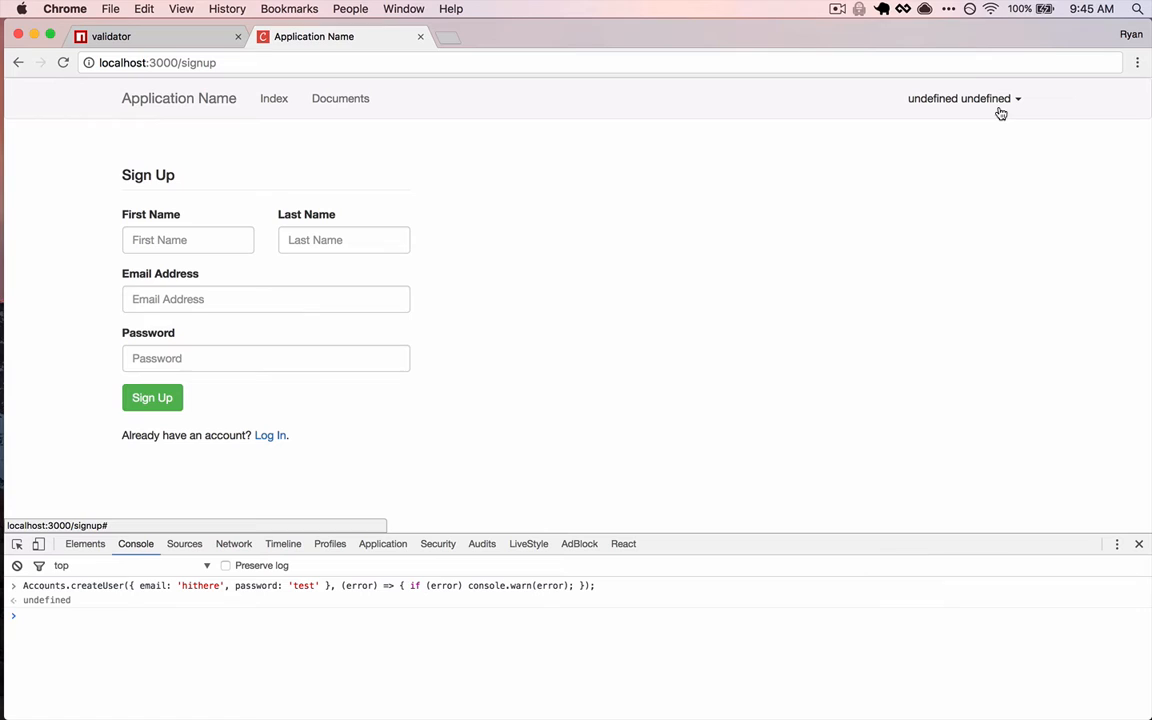
mouse_move(948, 110)
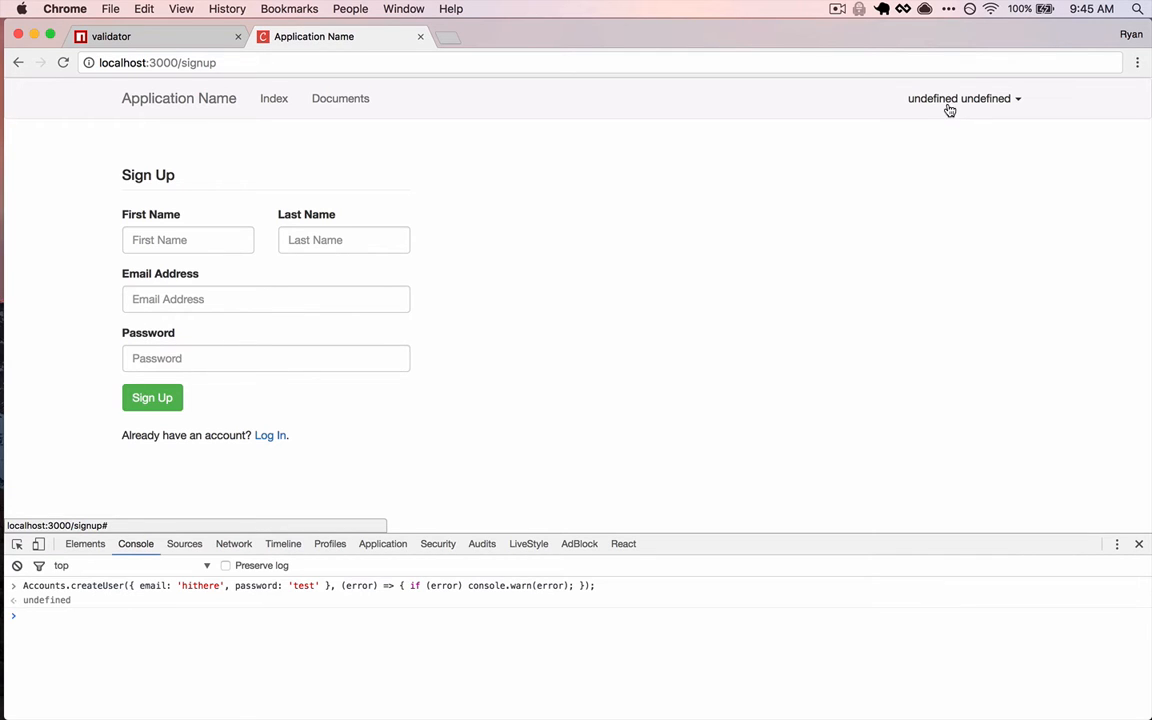
mouse_move(365, 597)
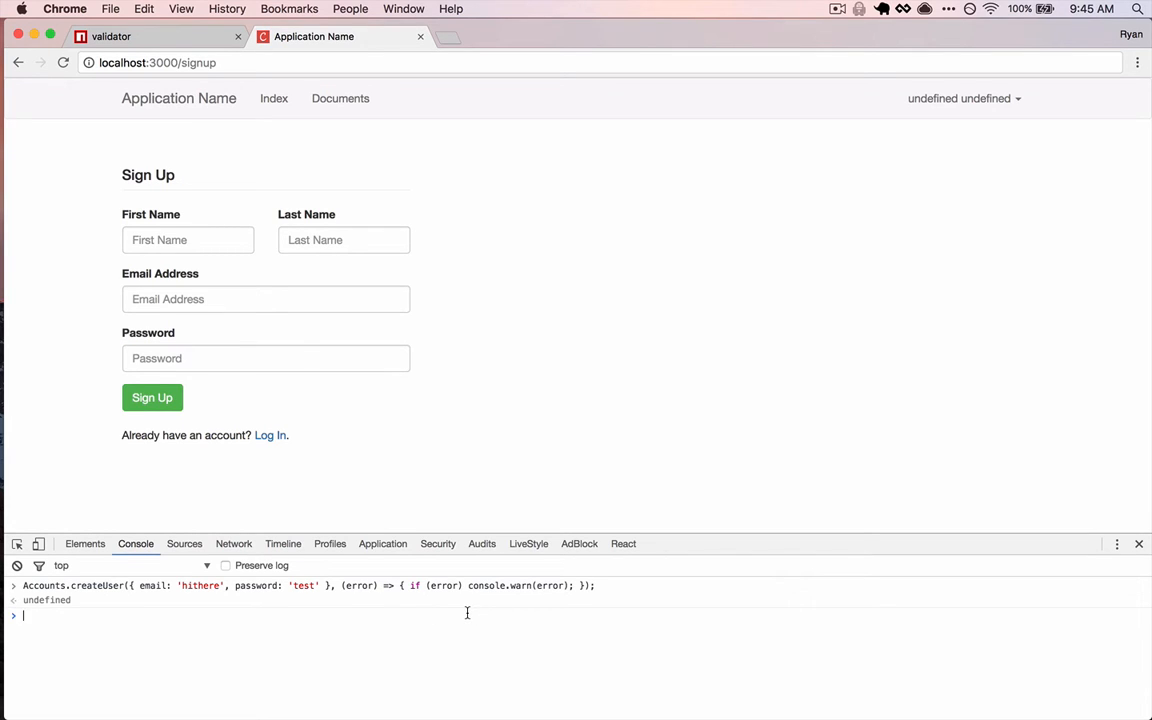
mouse_move(466, 641)
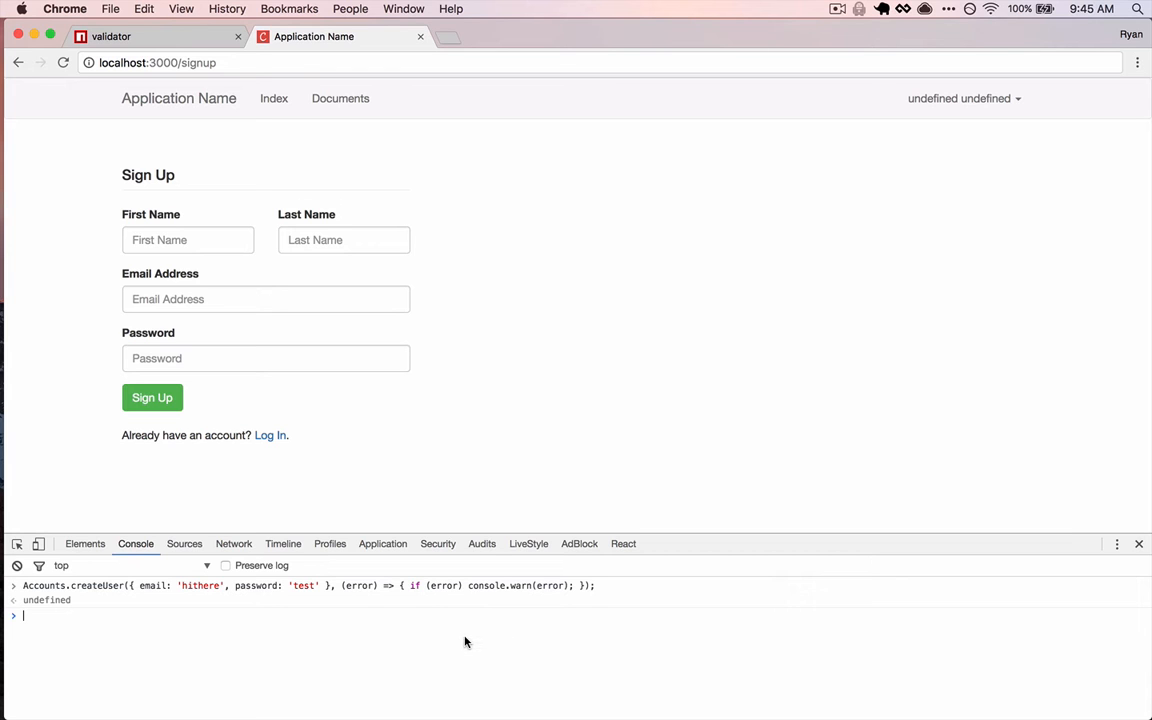
mouse_move(486, 499)
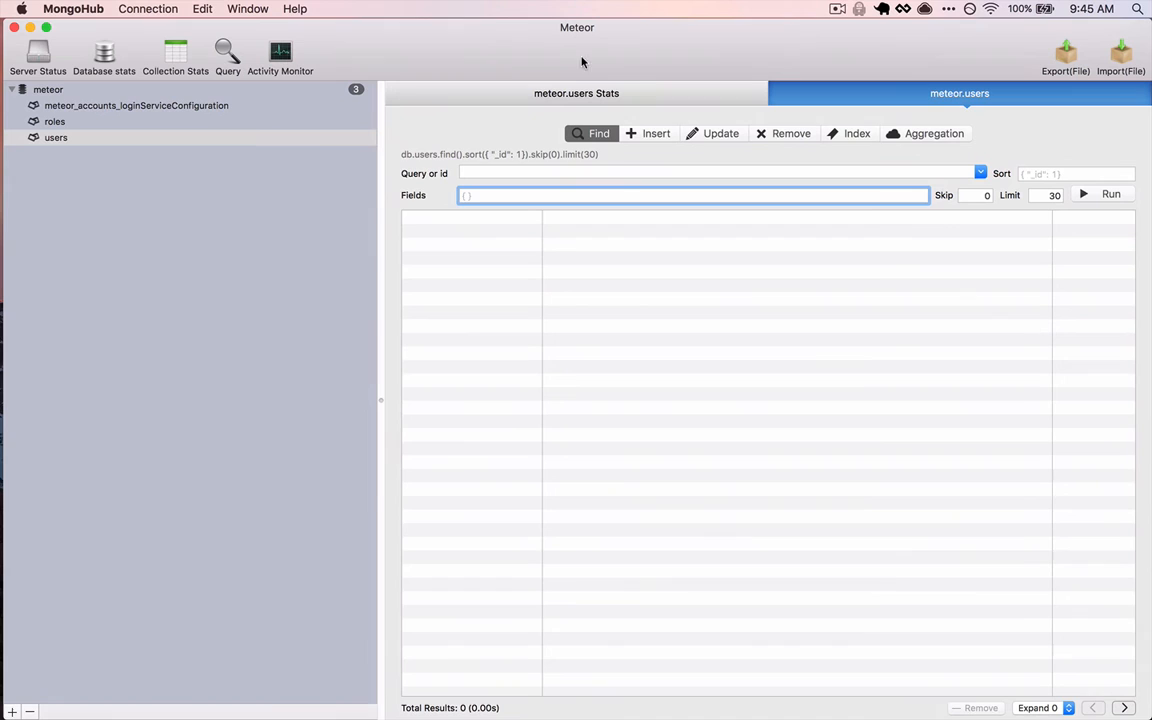
mouse_move(628, 65)
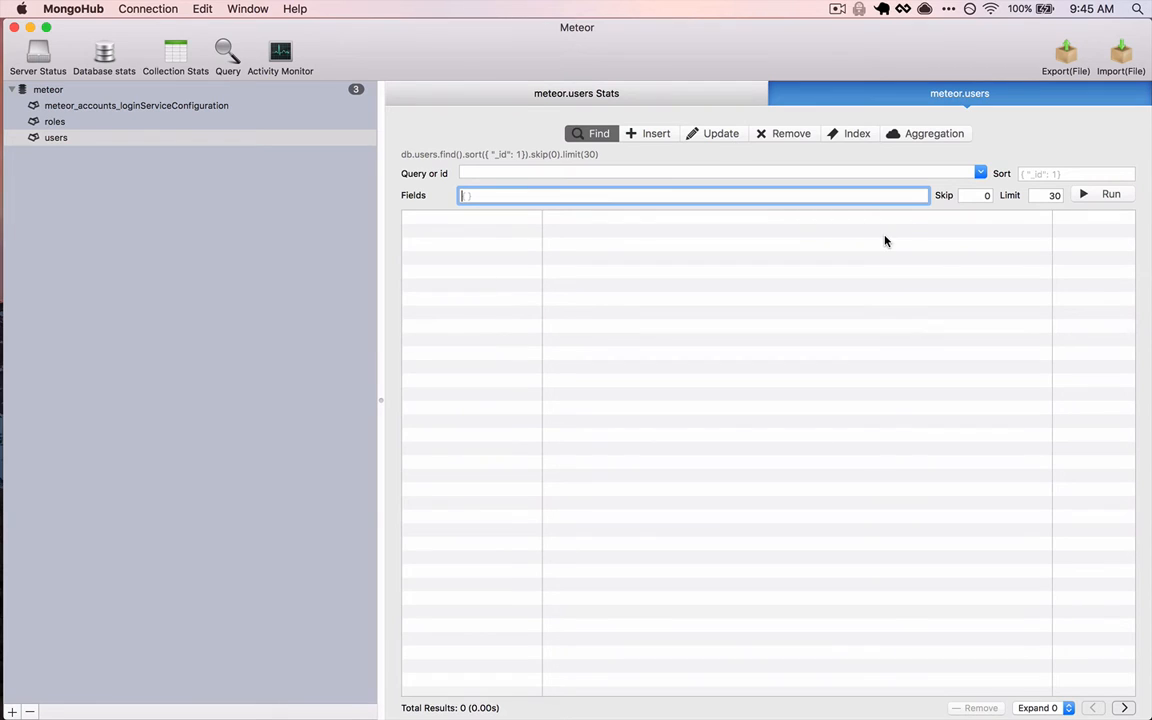
- List meteor.users and expand the new user's emails entry showing 'hithere', unverified
click(1105, 194)
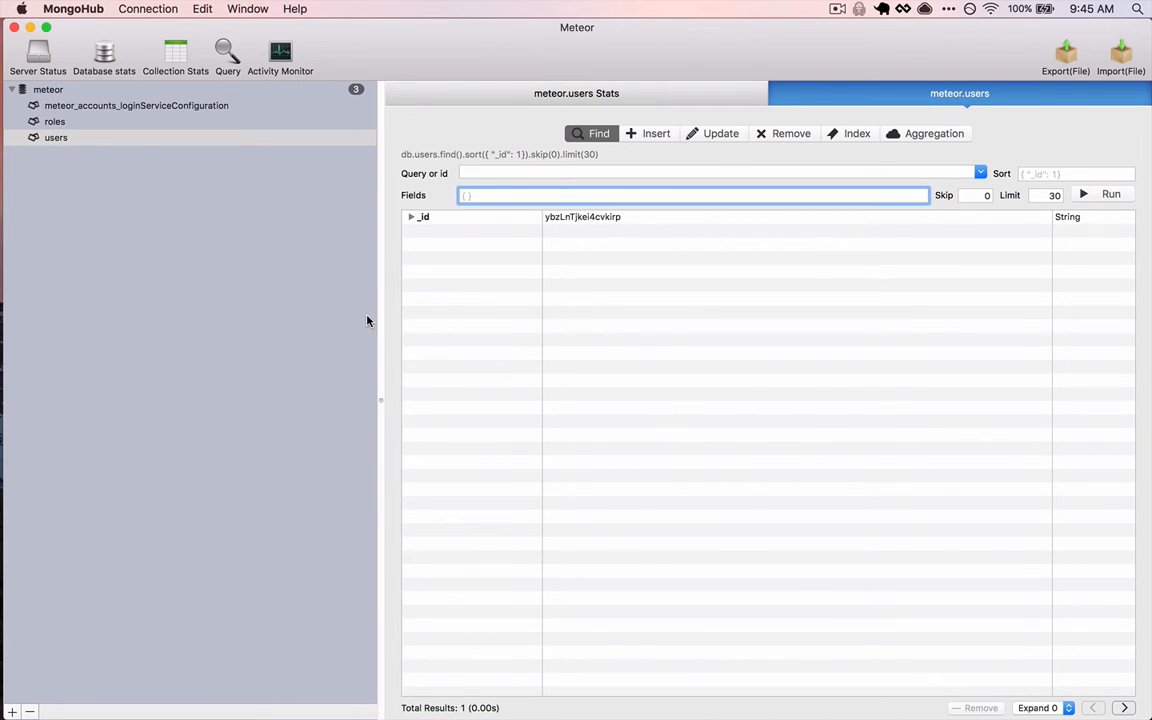
click(411, 217)
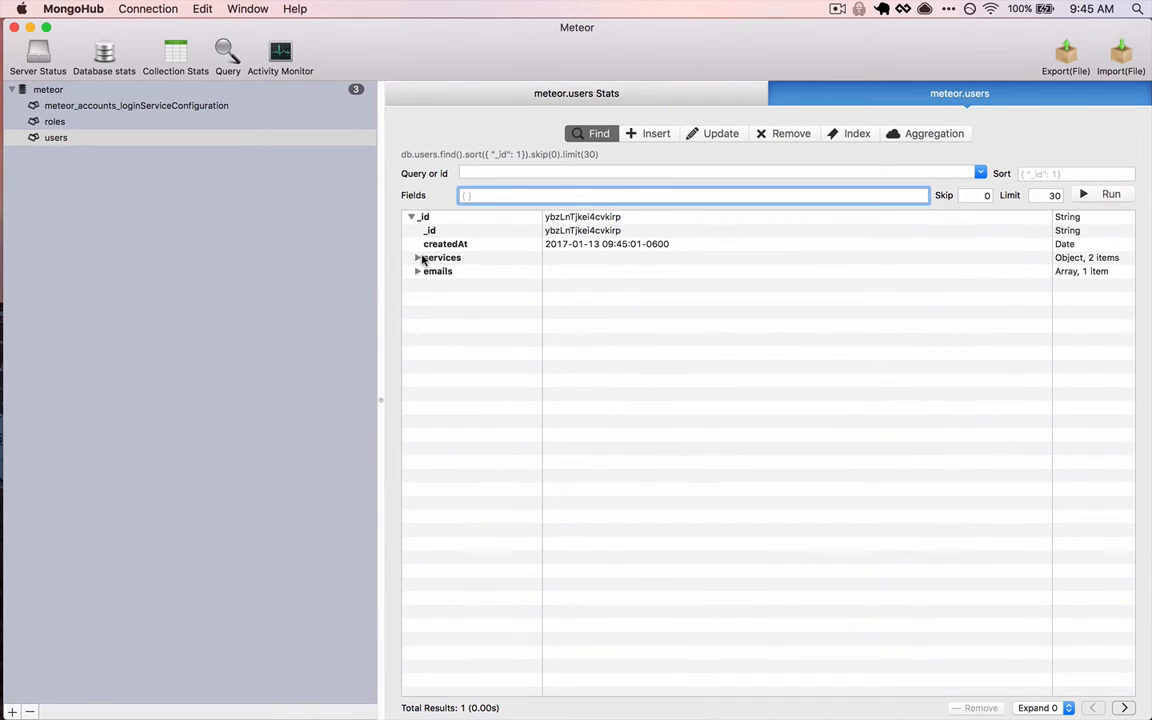
click(418, 271)
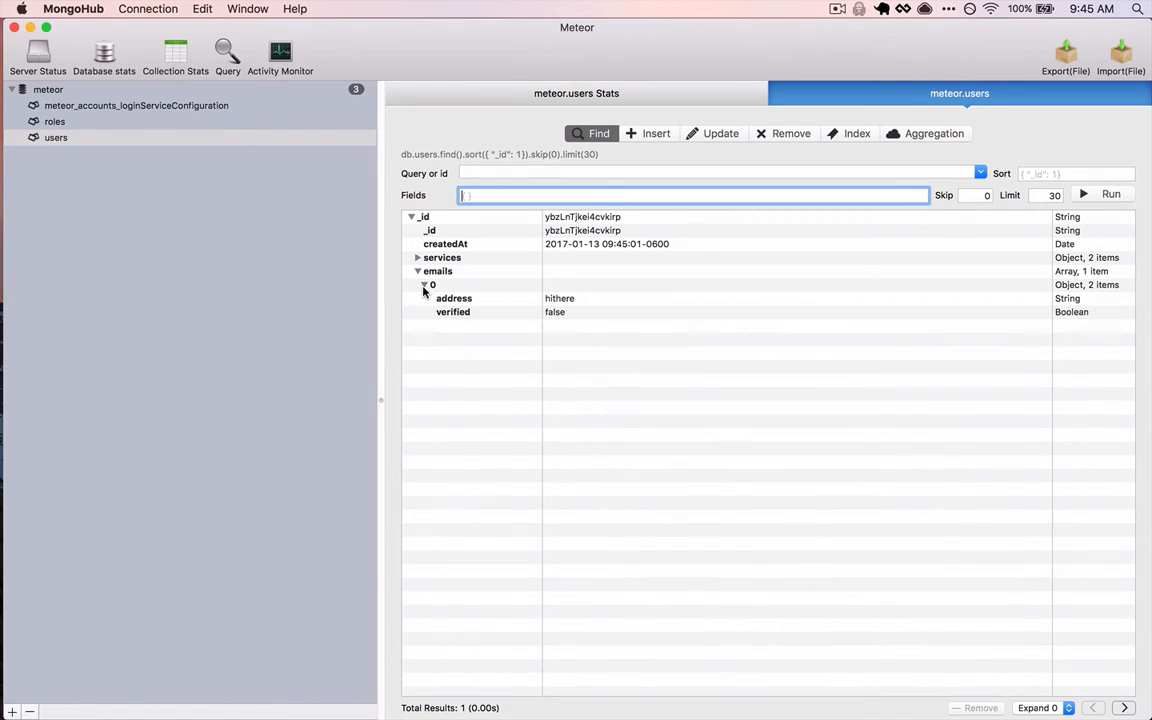
mouse_move(582, 307)
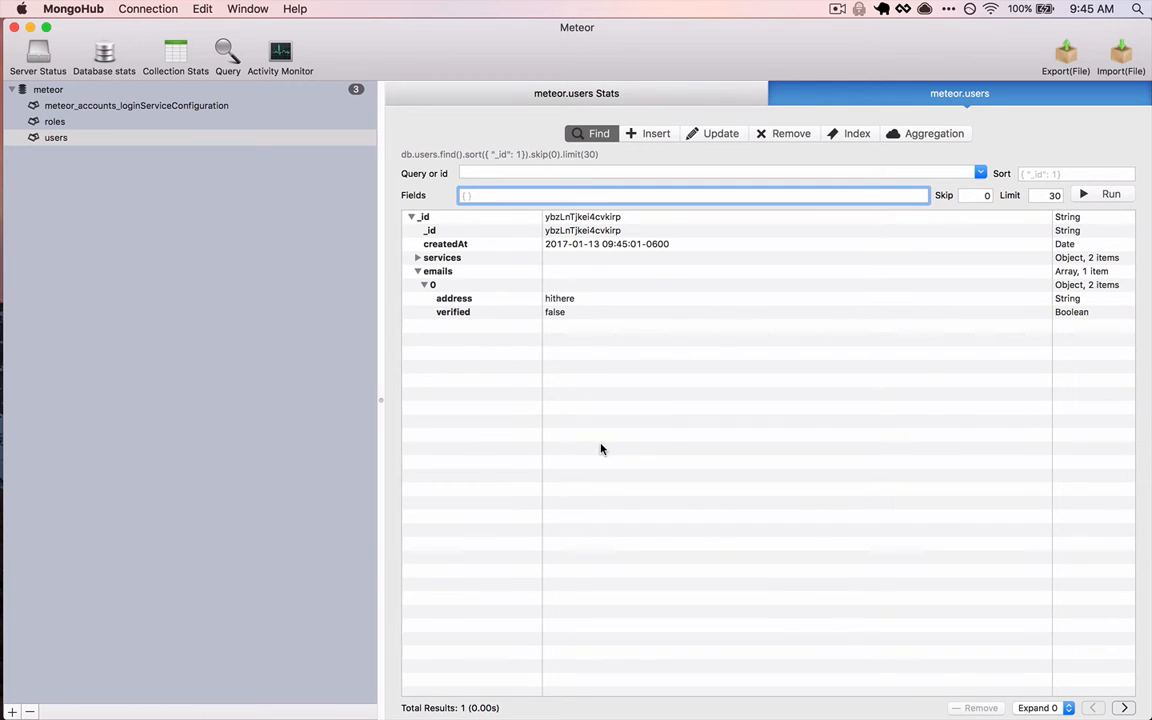
mouse_move(726, 380)
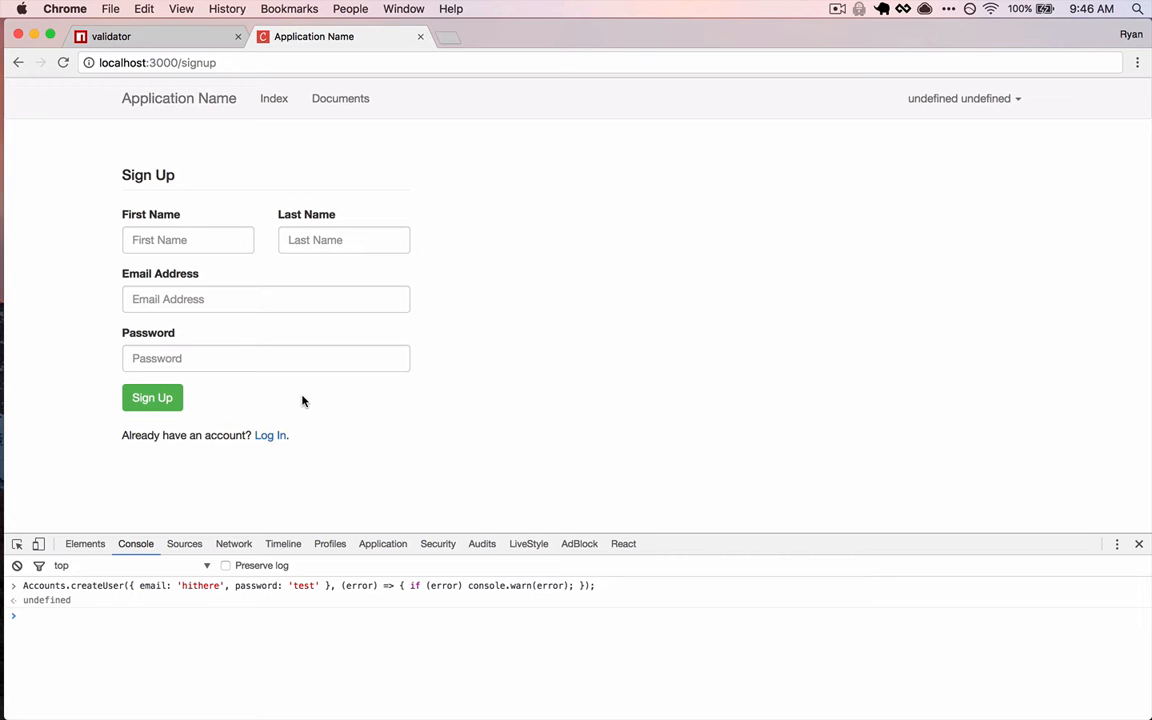
- Log out of the 'undefined undefined' account and return to the sign-up page
click(962, 98)
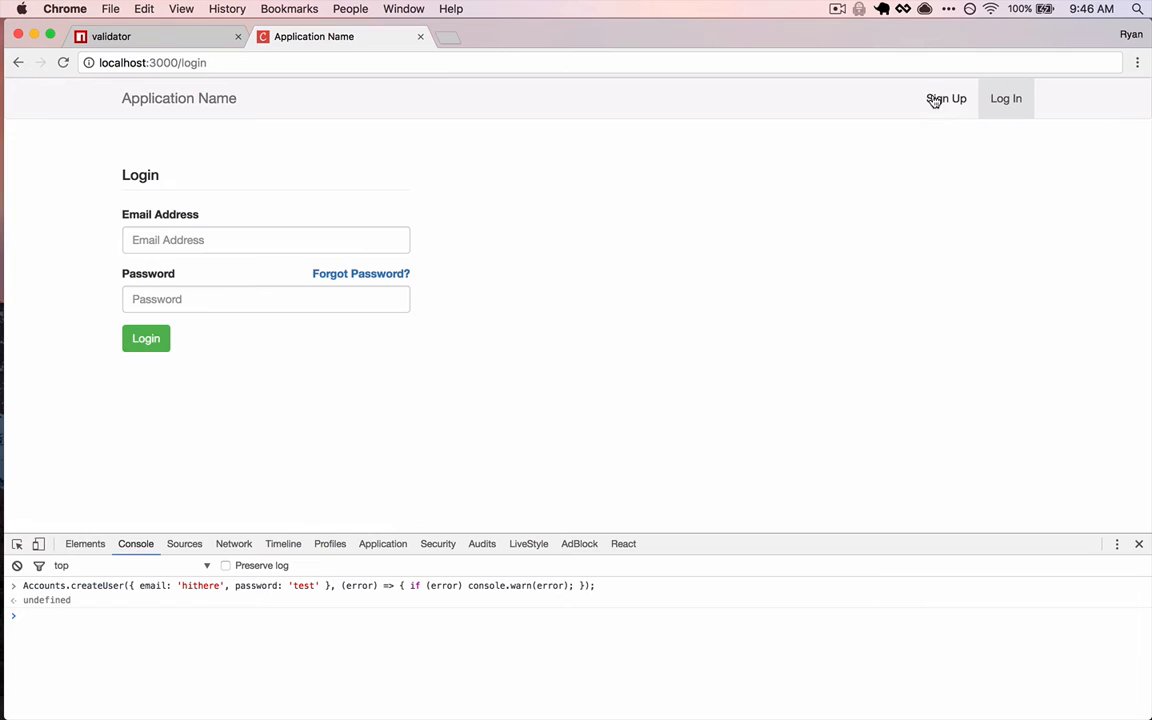
click(945, 98)
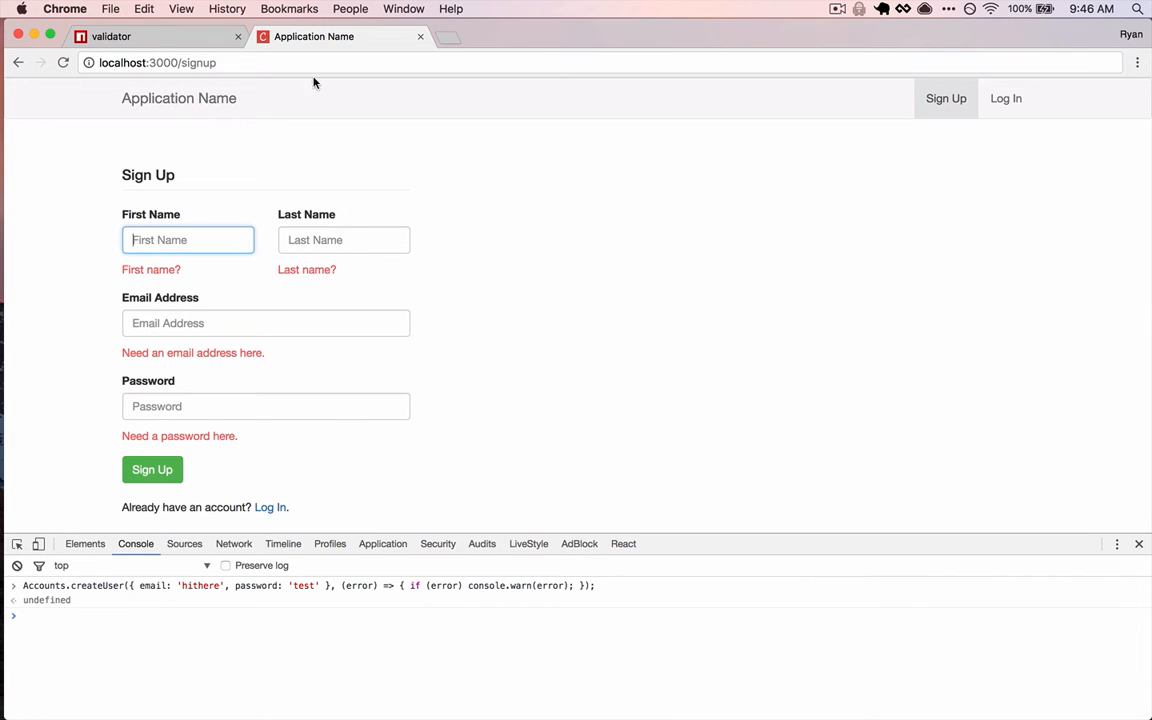
mouse_move(243, 275)
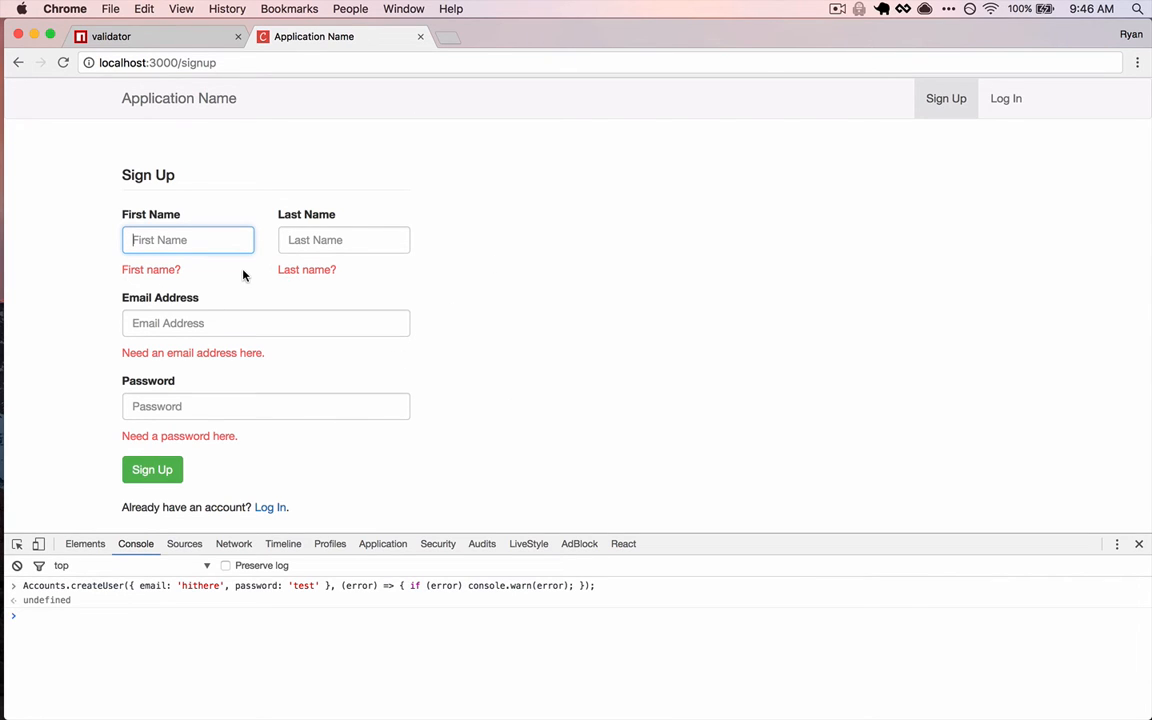
mouse_move(266, 434)
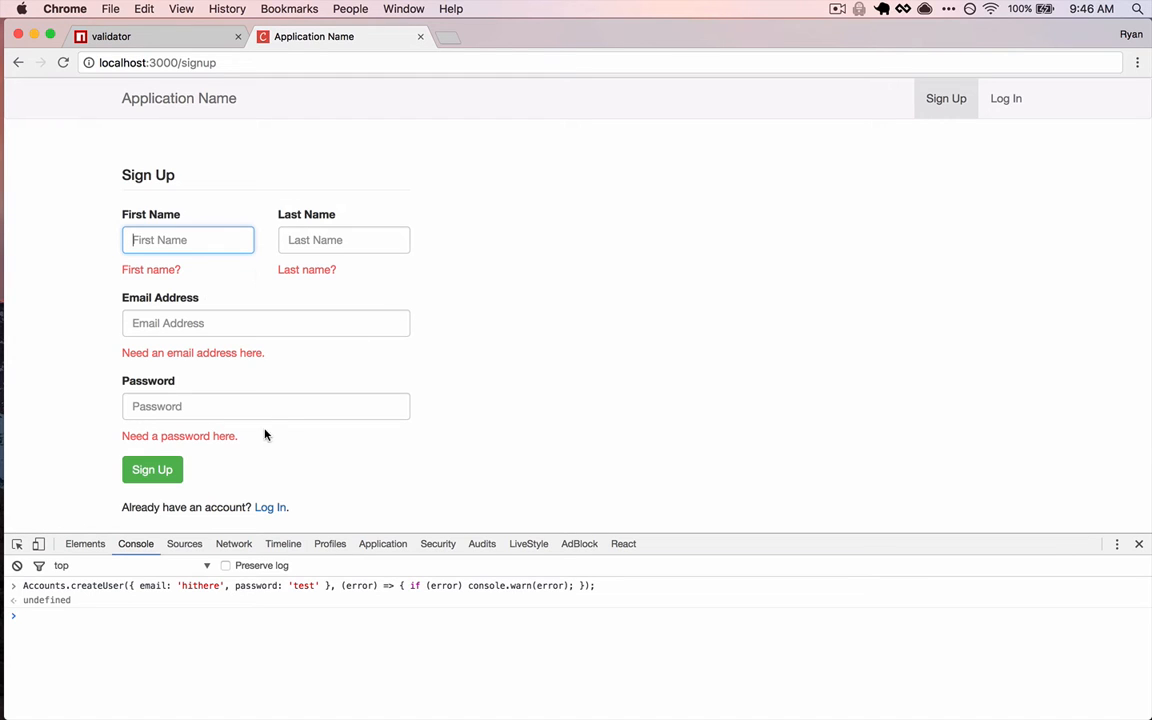
mouse_move(425, 148)
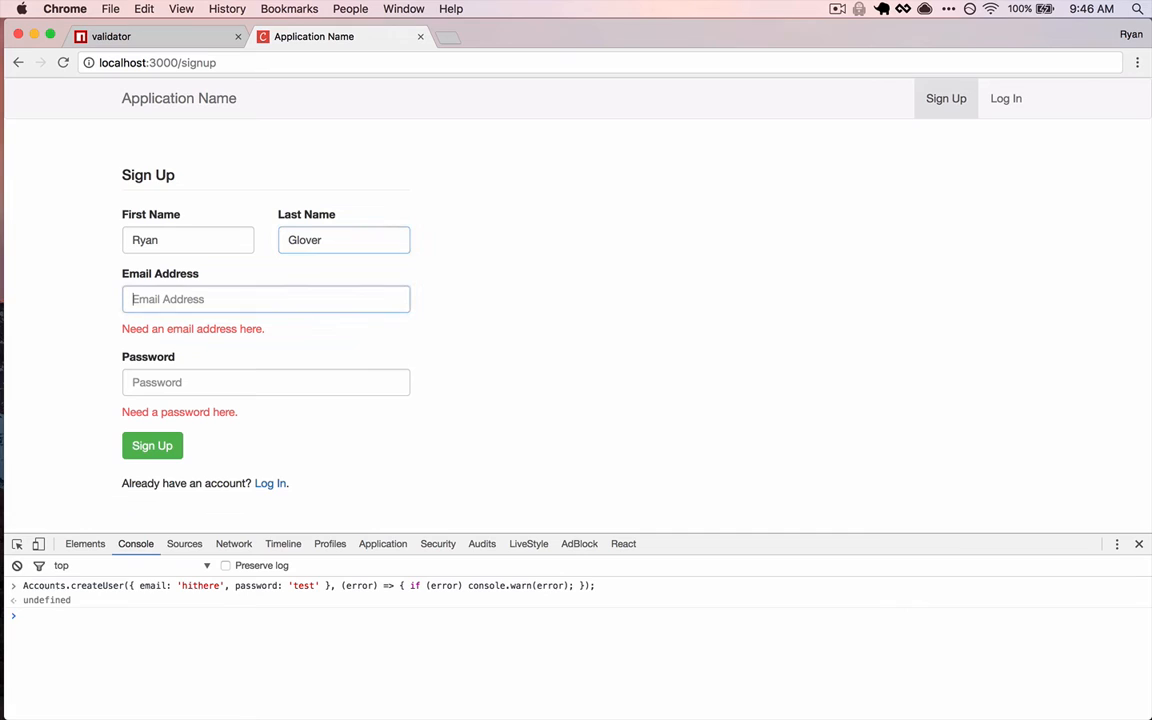
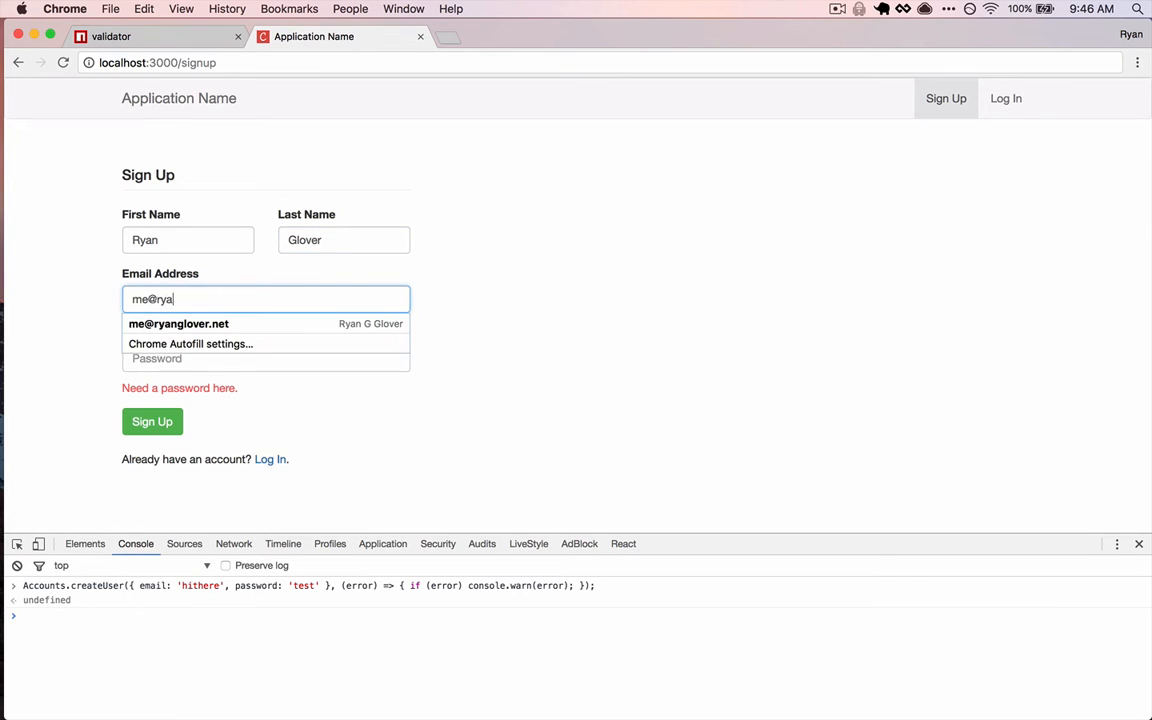
- Fill the email via autofill, test an address without '@', then retype the valid address
click(178, 323)
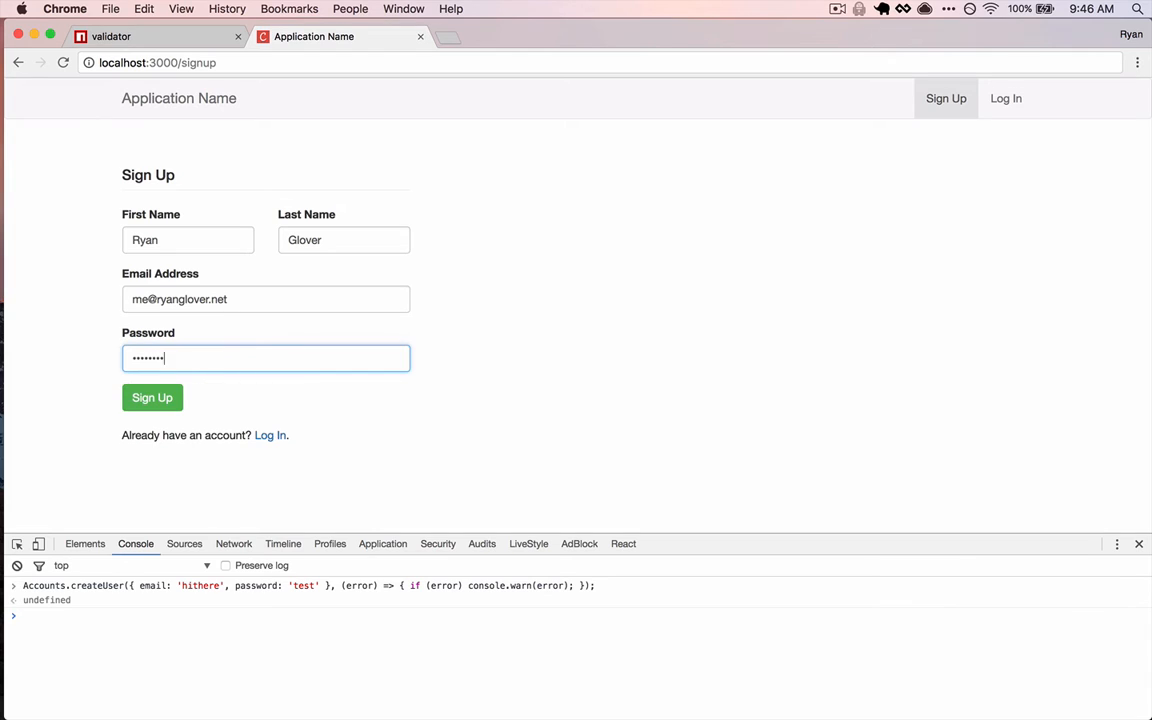
click(244, 299)
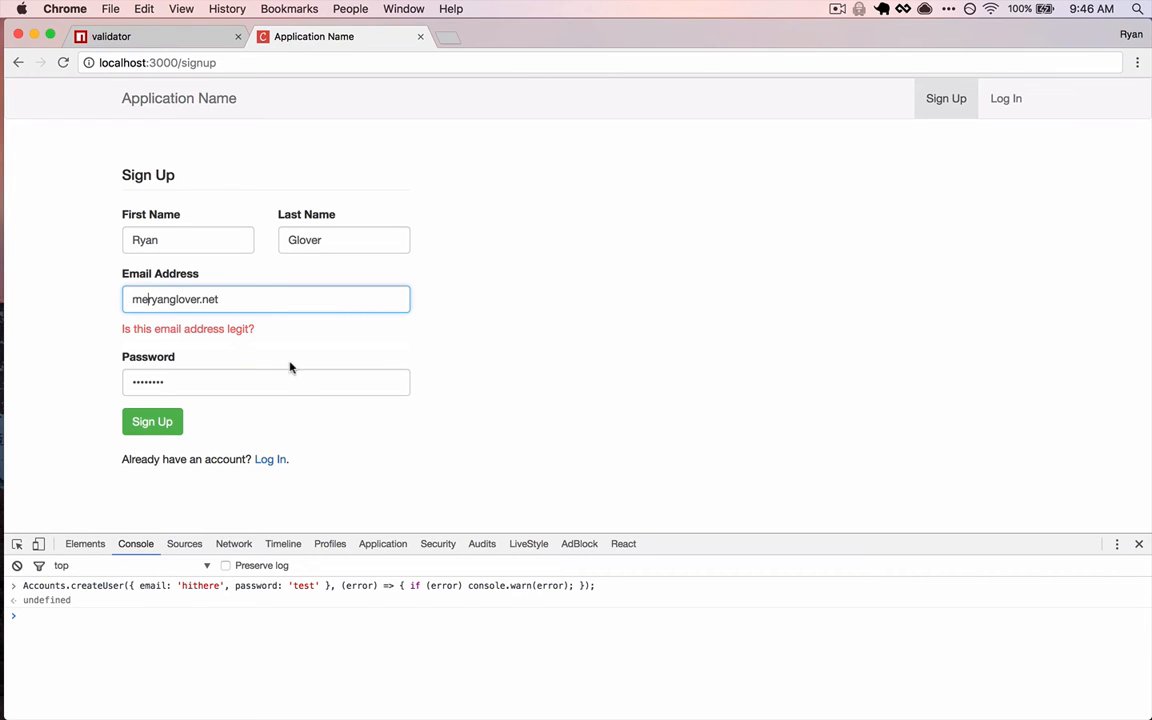
mouse_move(349, 355)
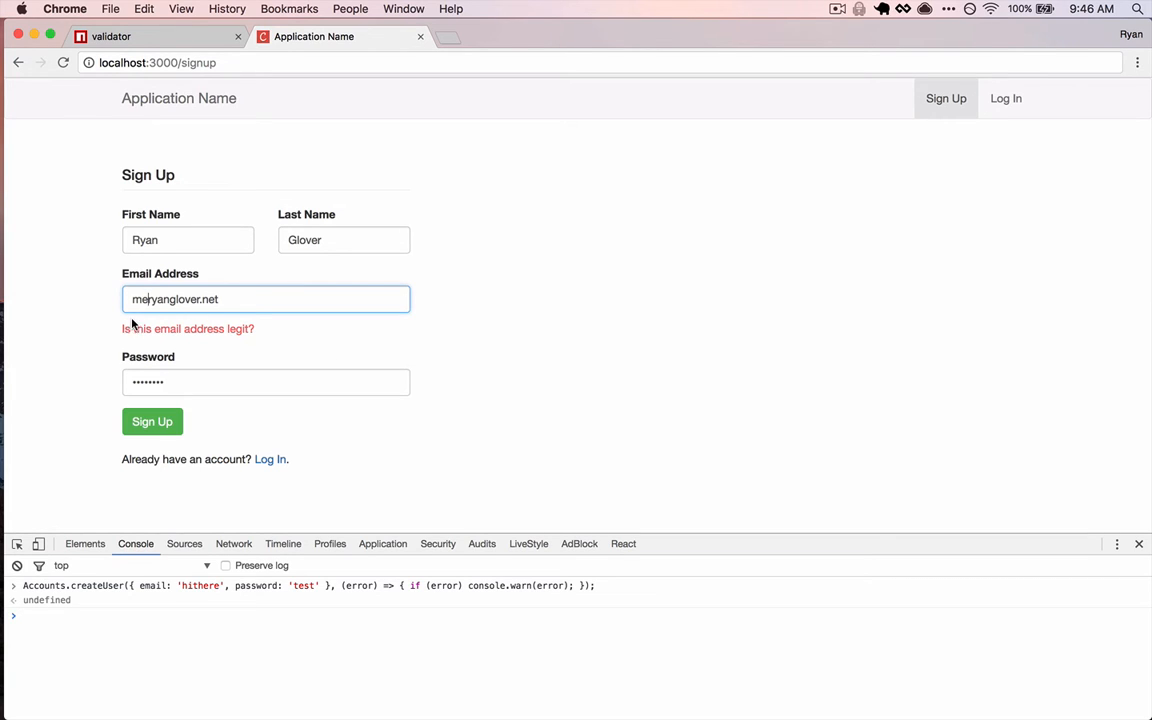
triple_click(175, 299)
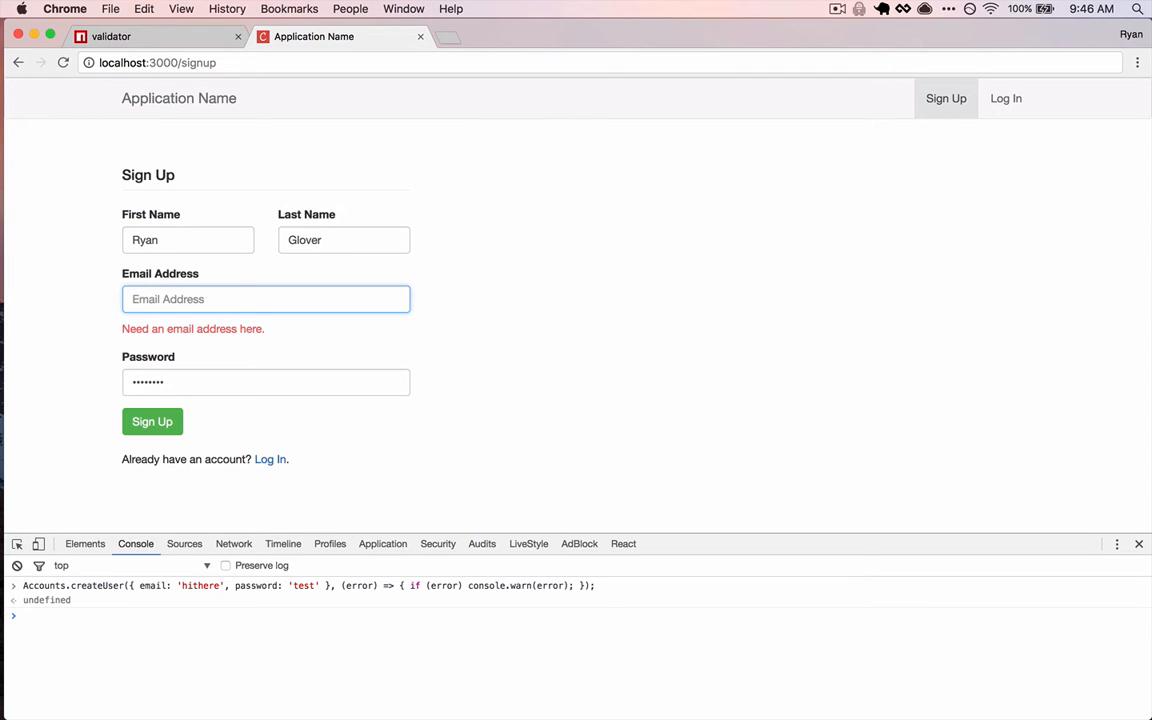
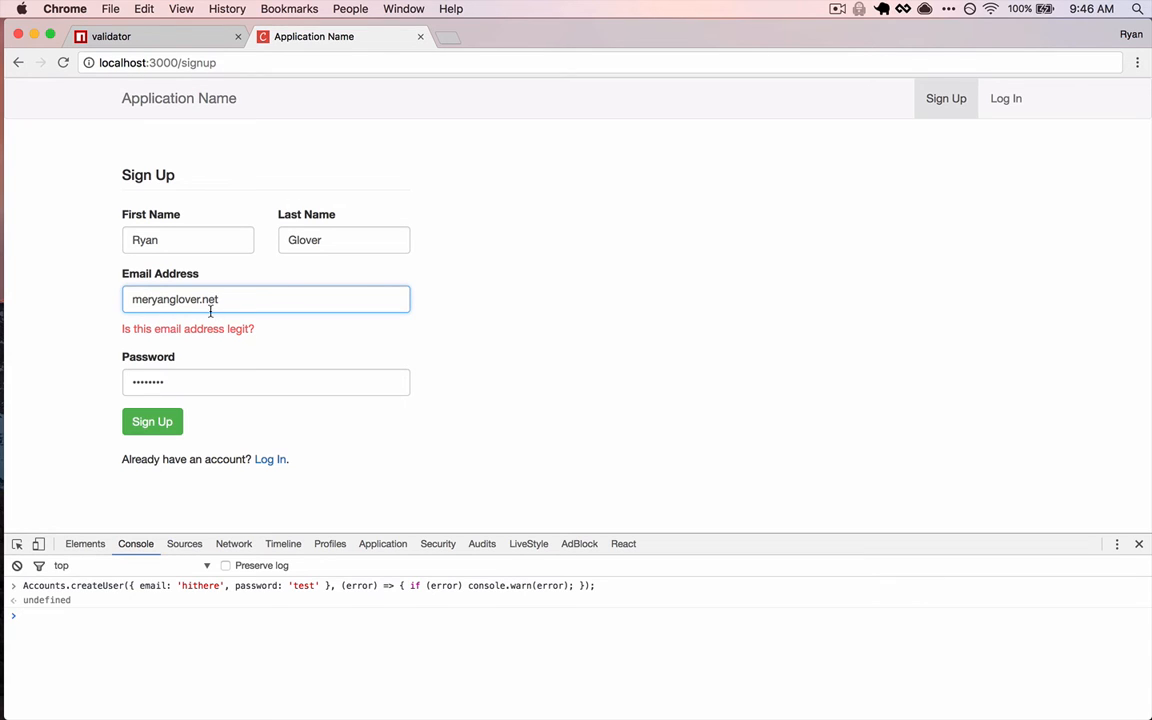
mouse_move(348, 351)
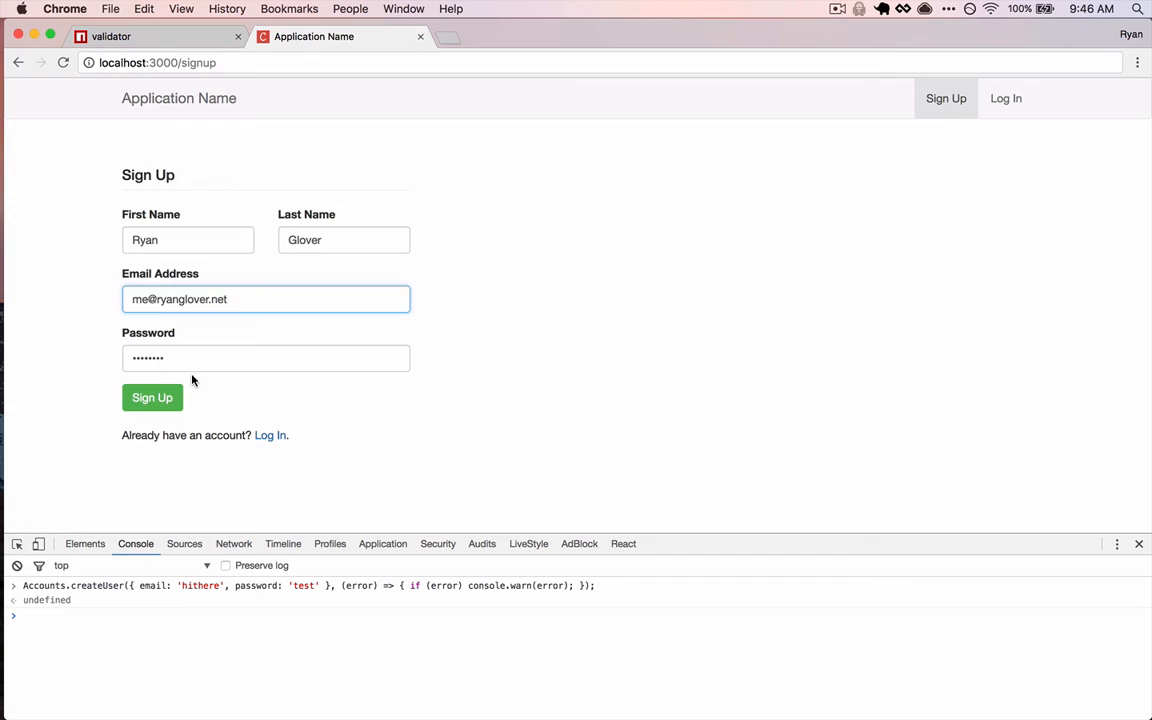
- Submit the sign-up form with the valid email address
click(152, 397)
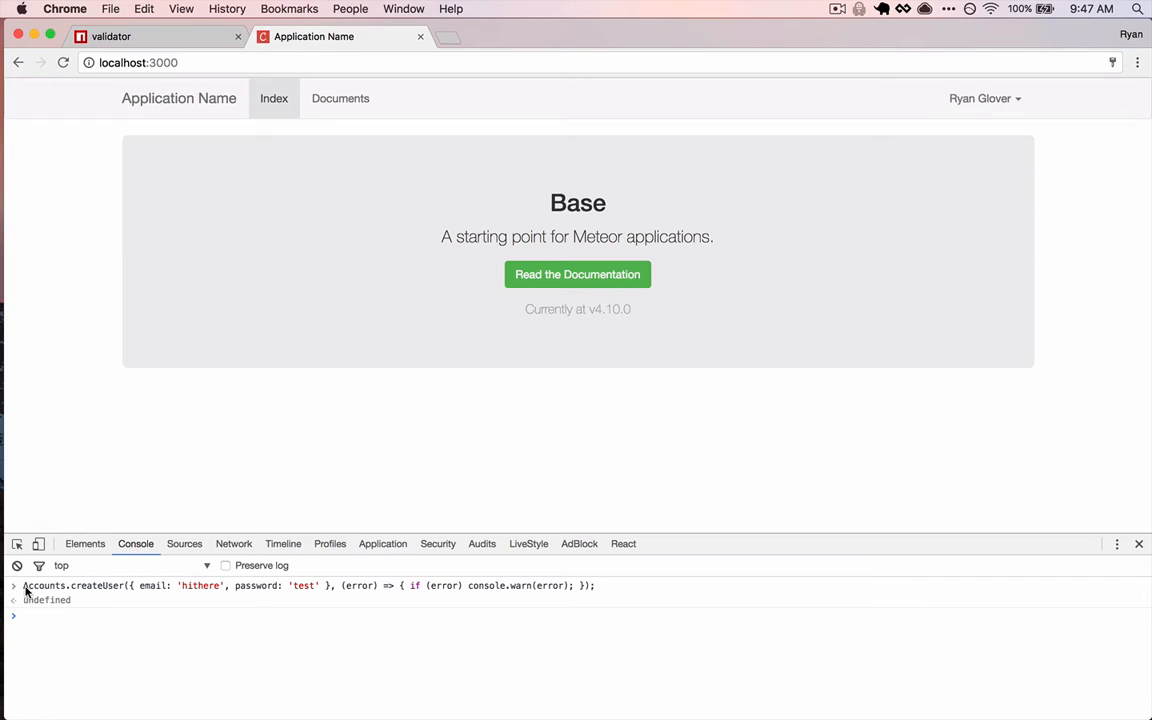
mouse_move(272, 640)
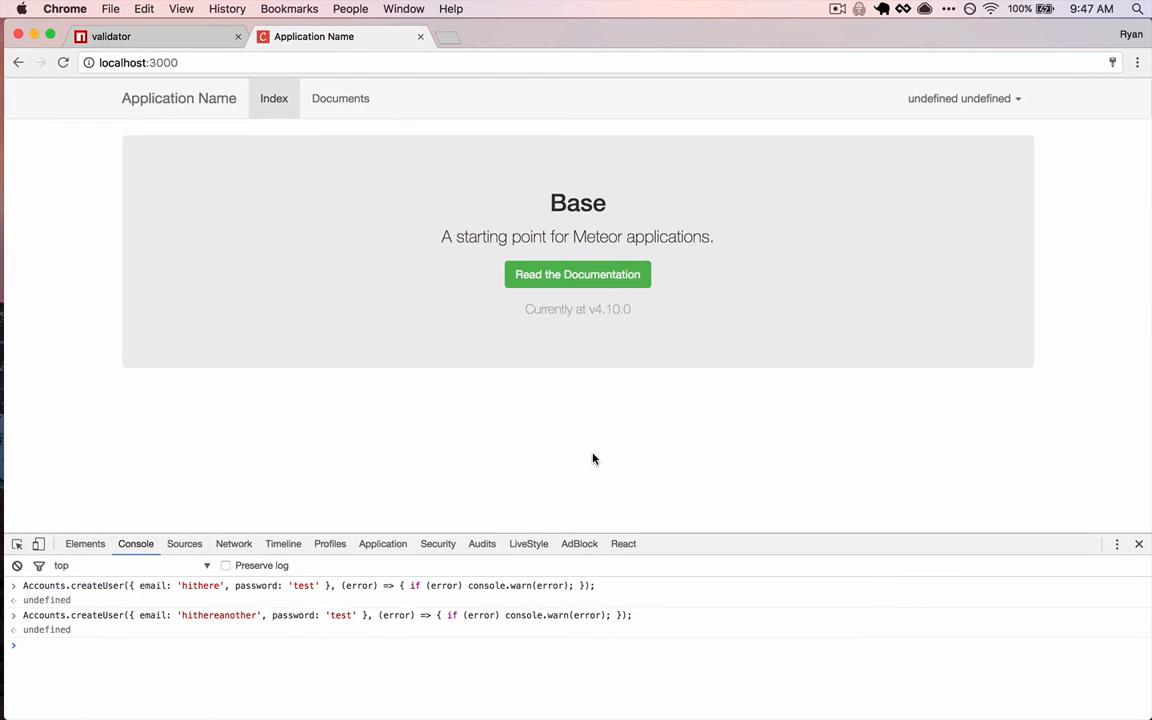
mouse_move(215, 627)
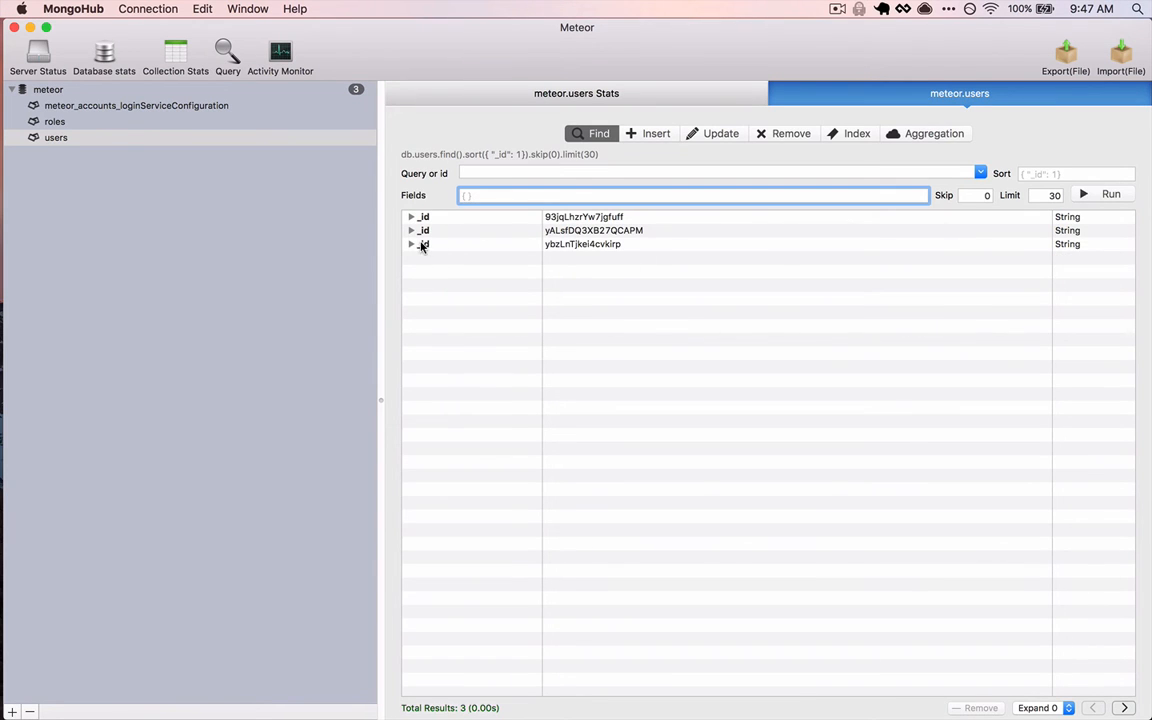
click(411, 244)
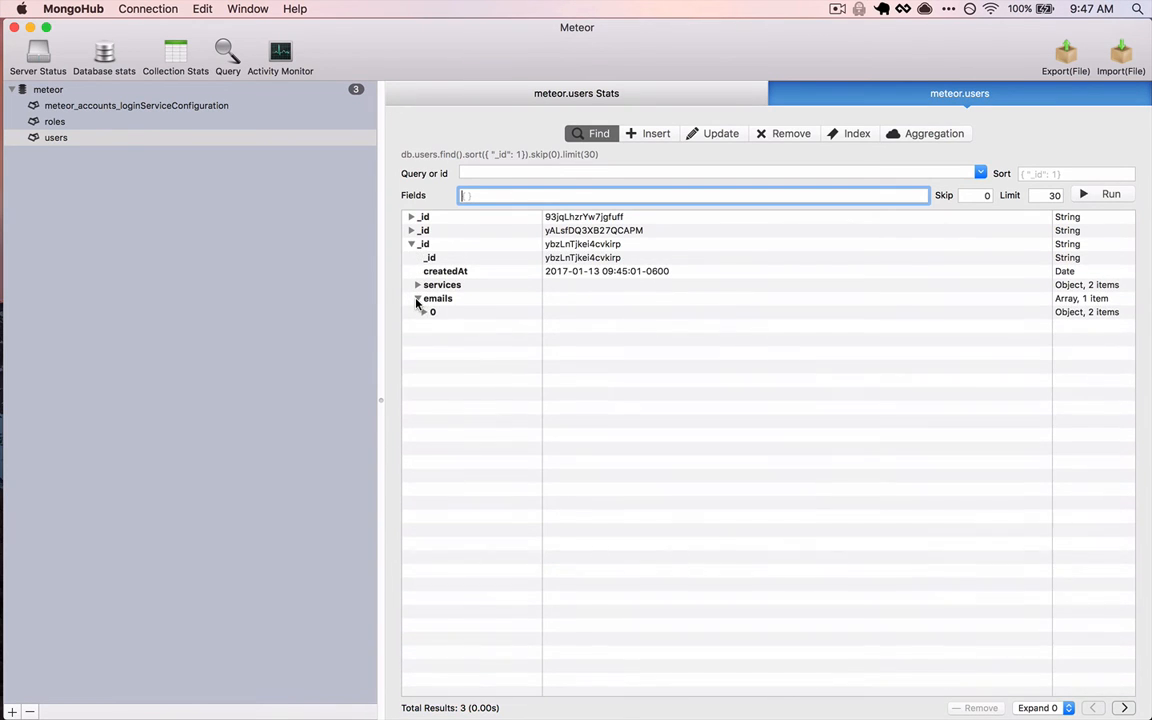
click(425, 311)
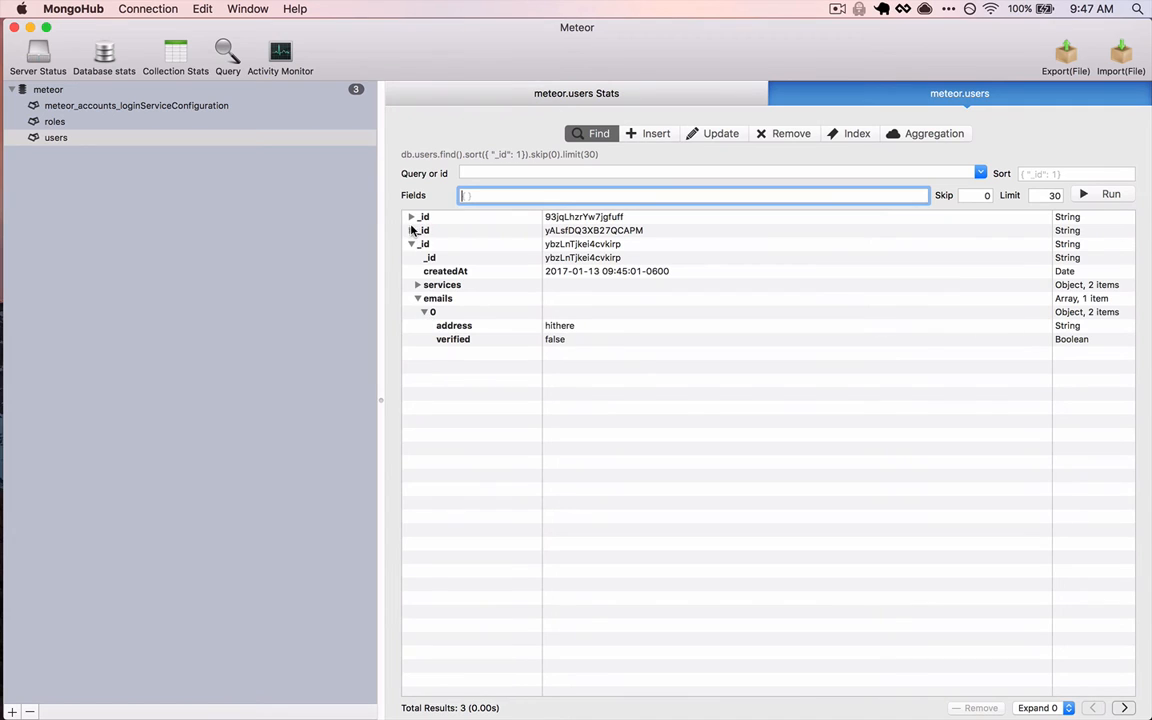
click(412, 230)
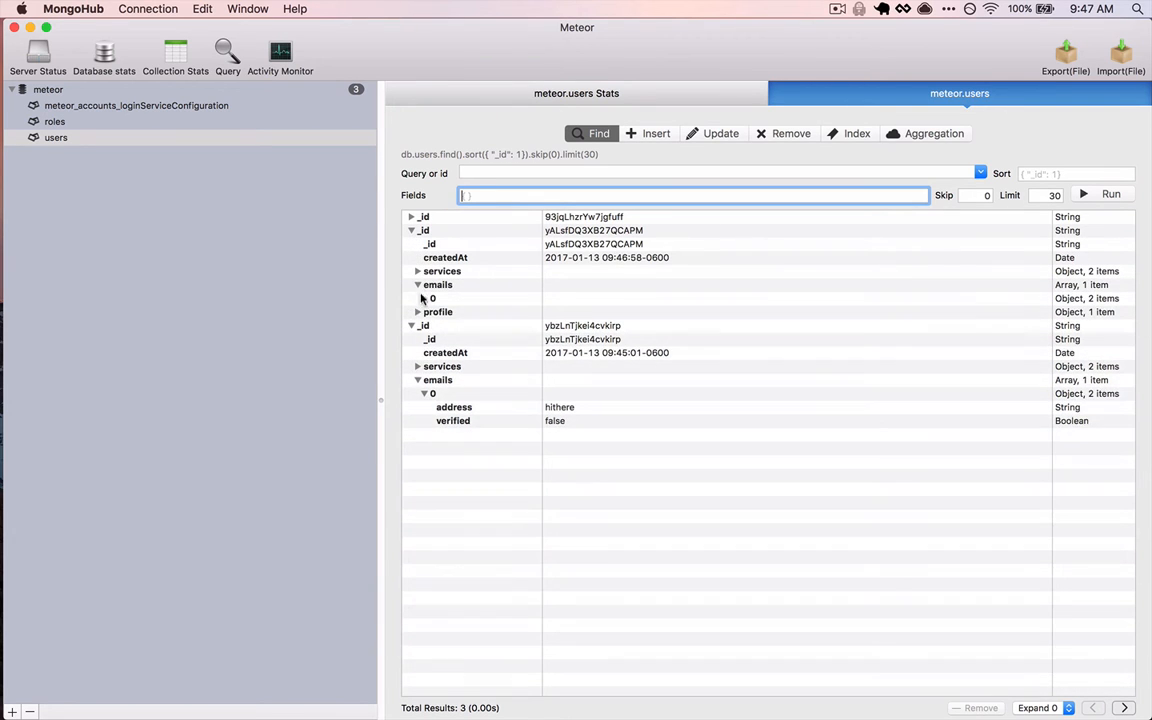
click(417, 298)
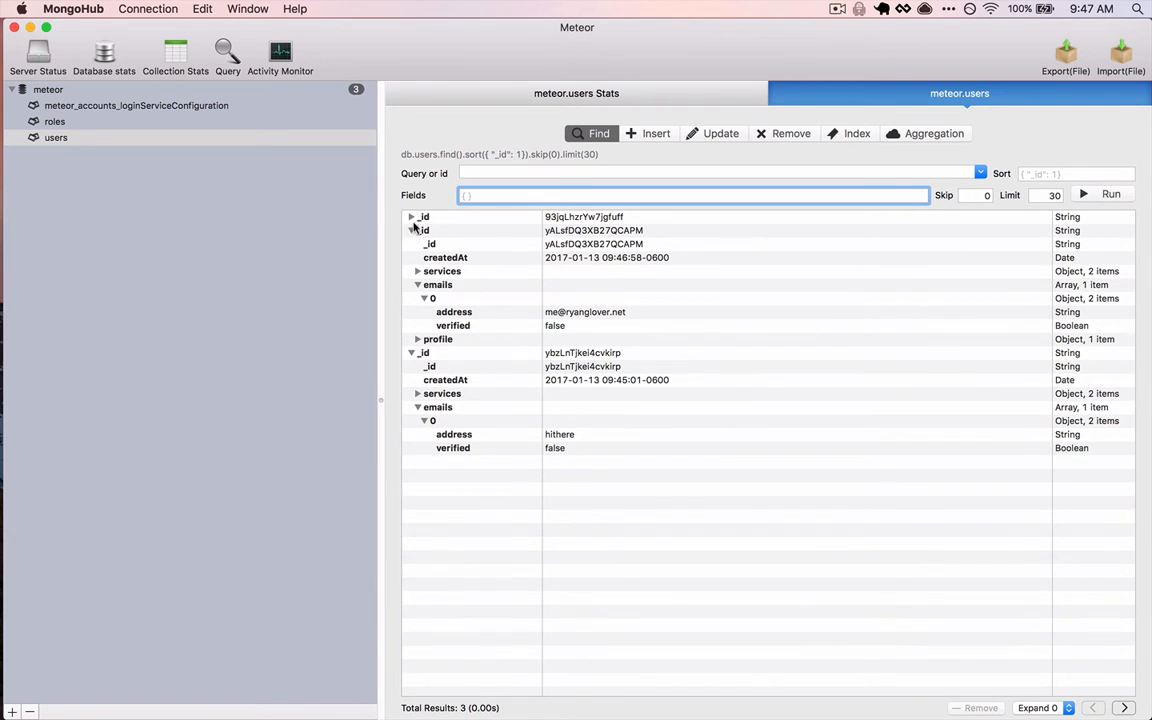
click(408, 216)
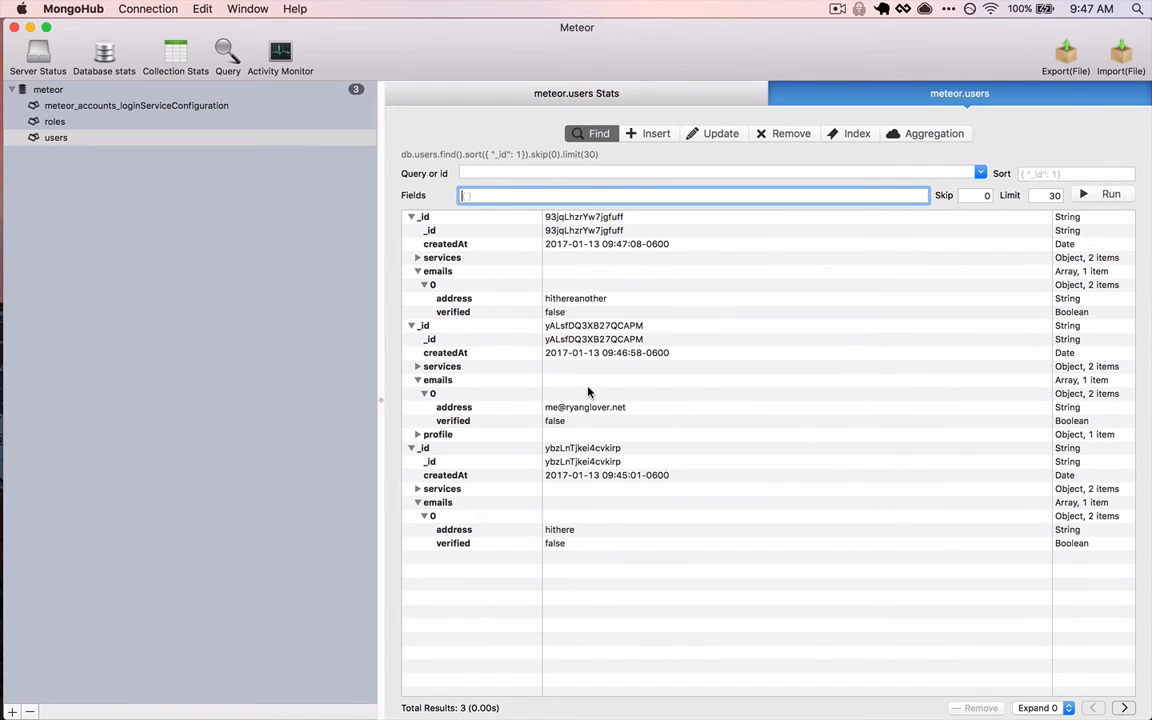
mouse_move(655, 392)
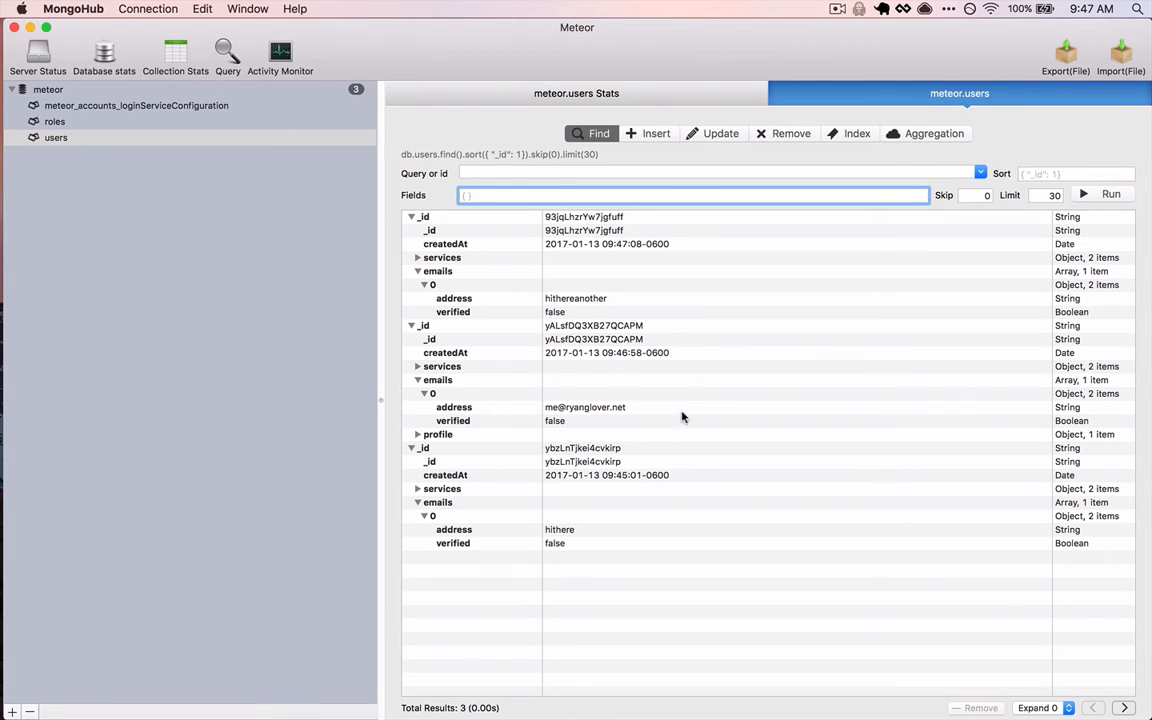
mouse_move(543, 315)
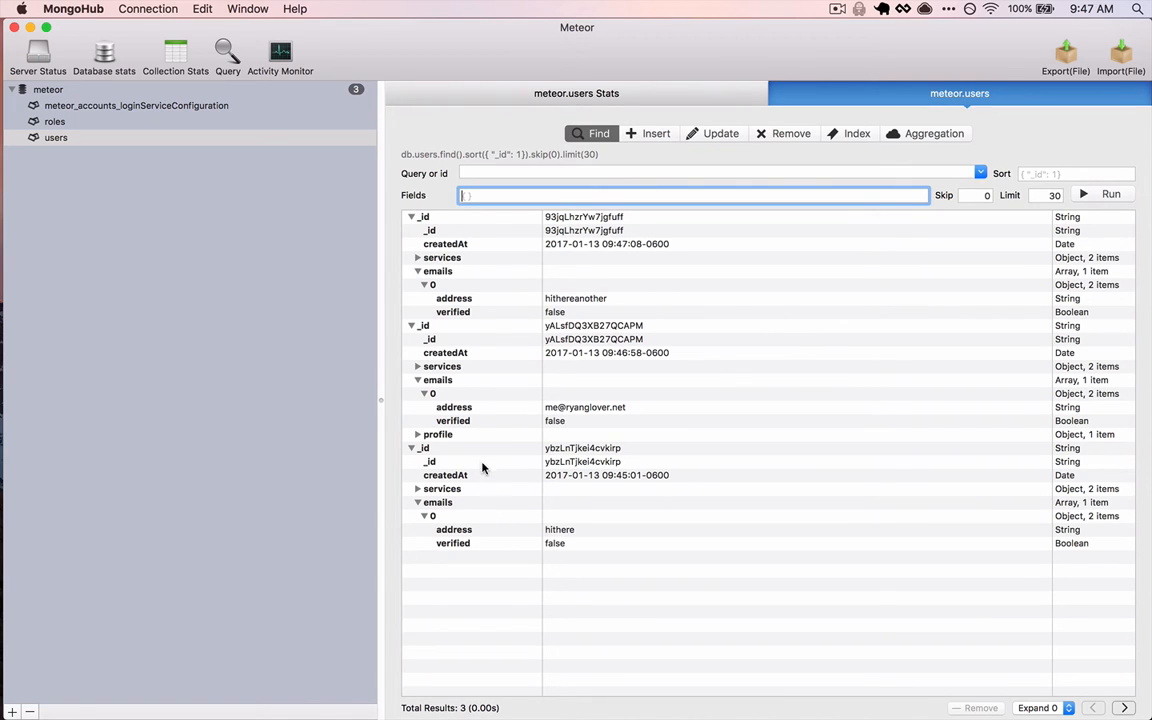
mouse_move(870, 354)
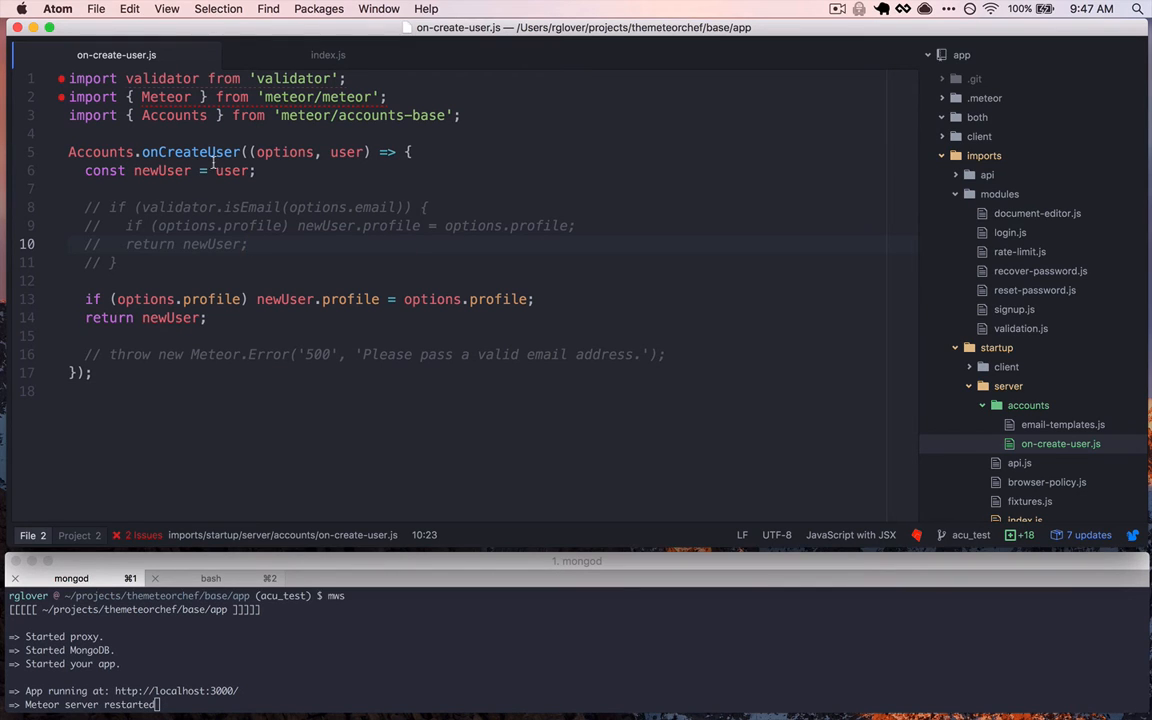
- Review the options parameter in on-create-user.js, then view the server startup index.js
click(240, 151)
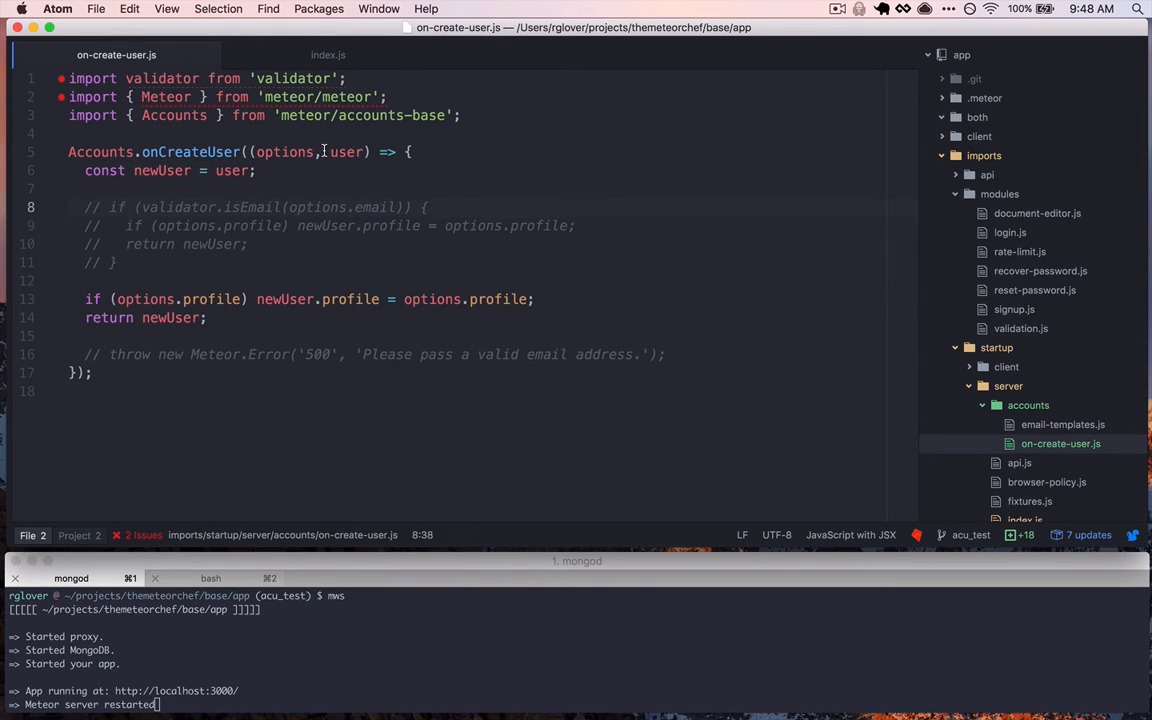
double_click(283, 152)
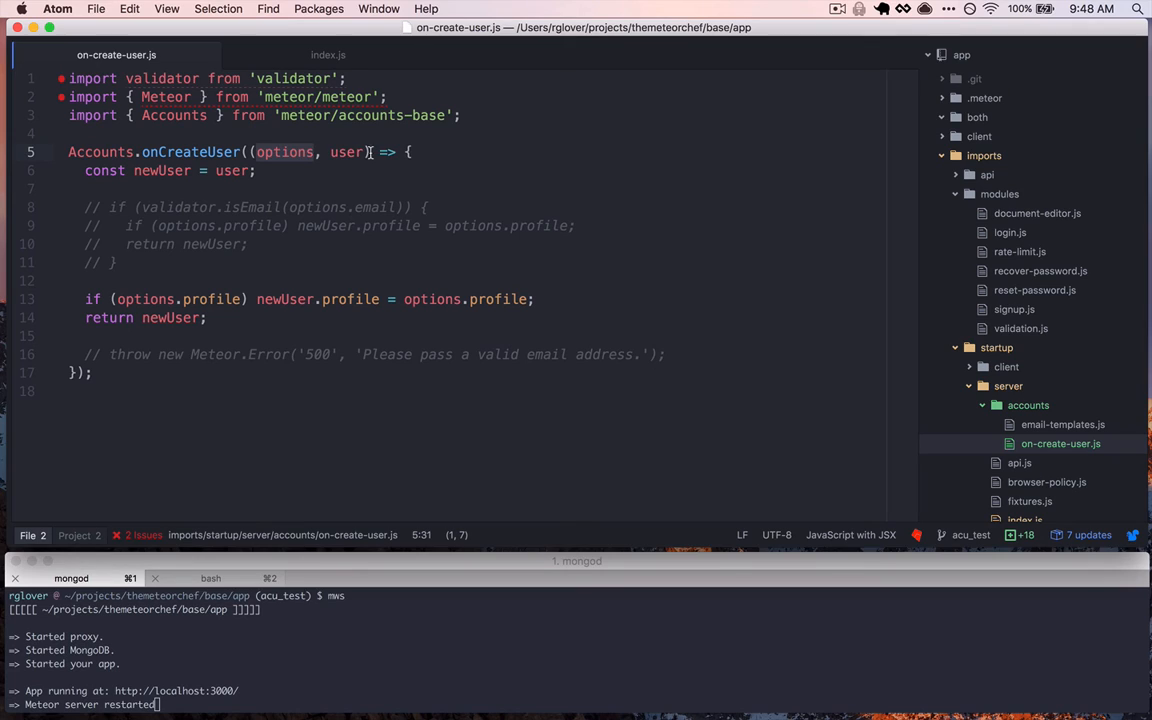
mouse_move(387, 178)
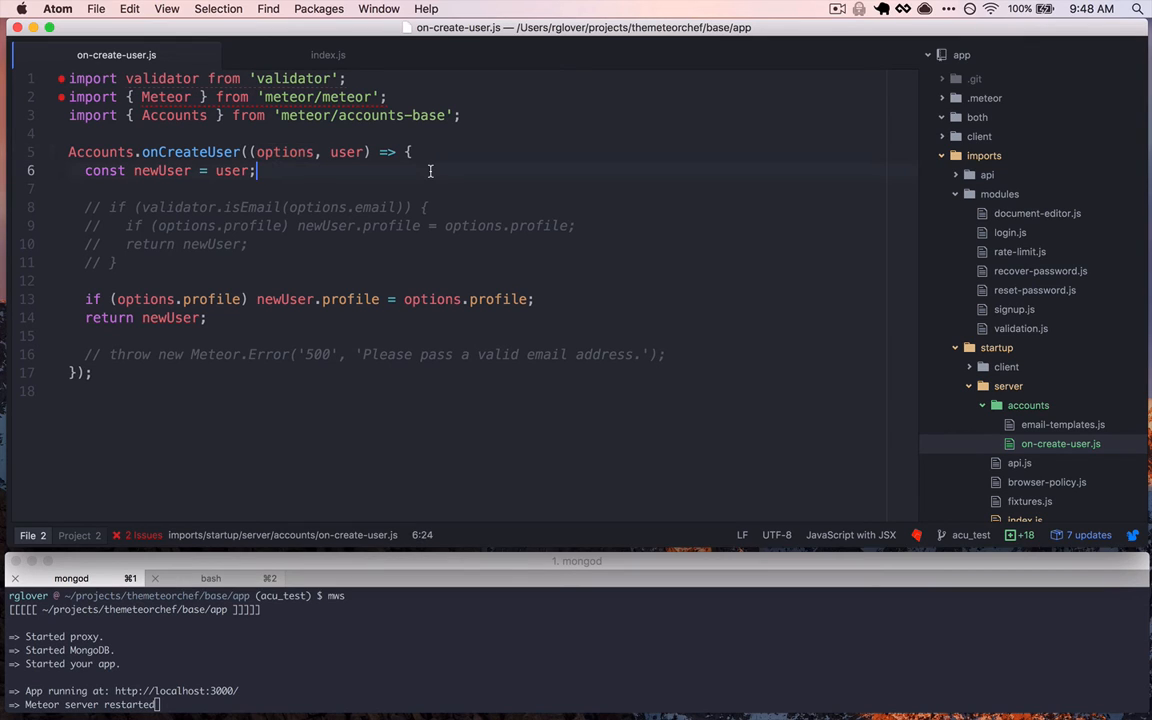
mouse_move(364, 218)
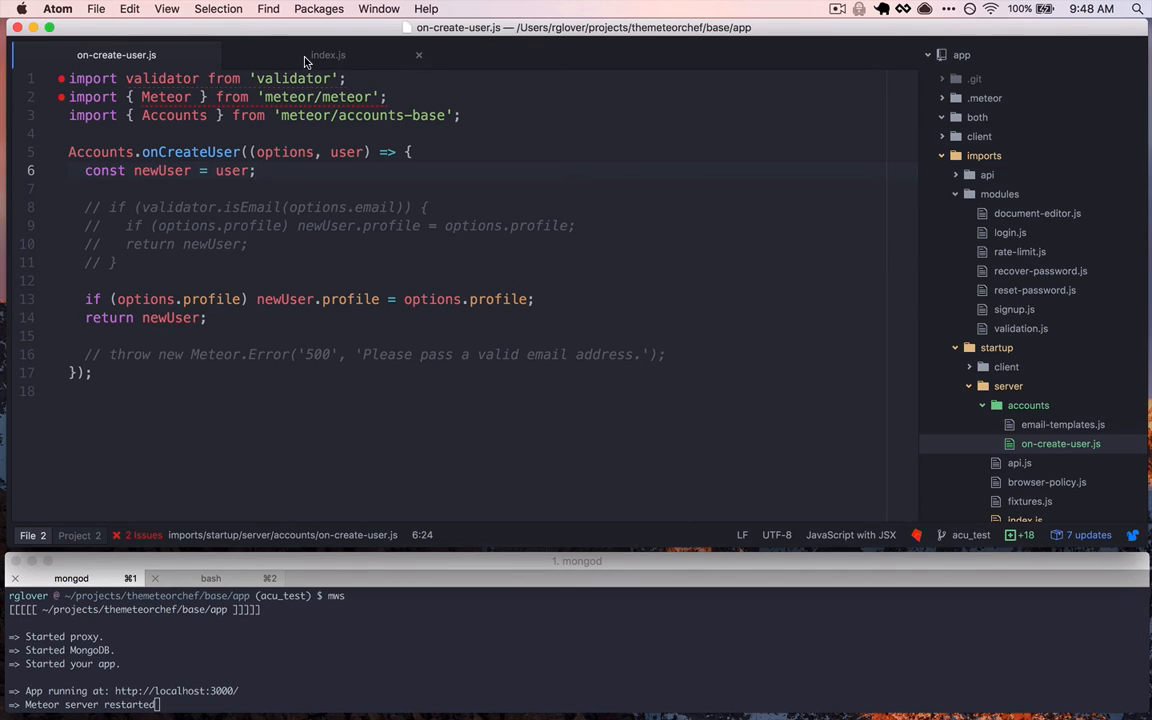
click(328, 55)
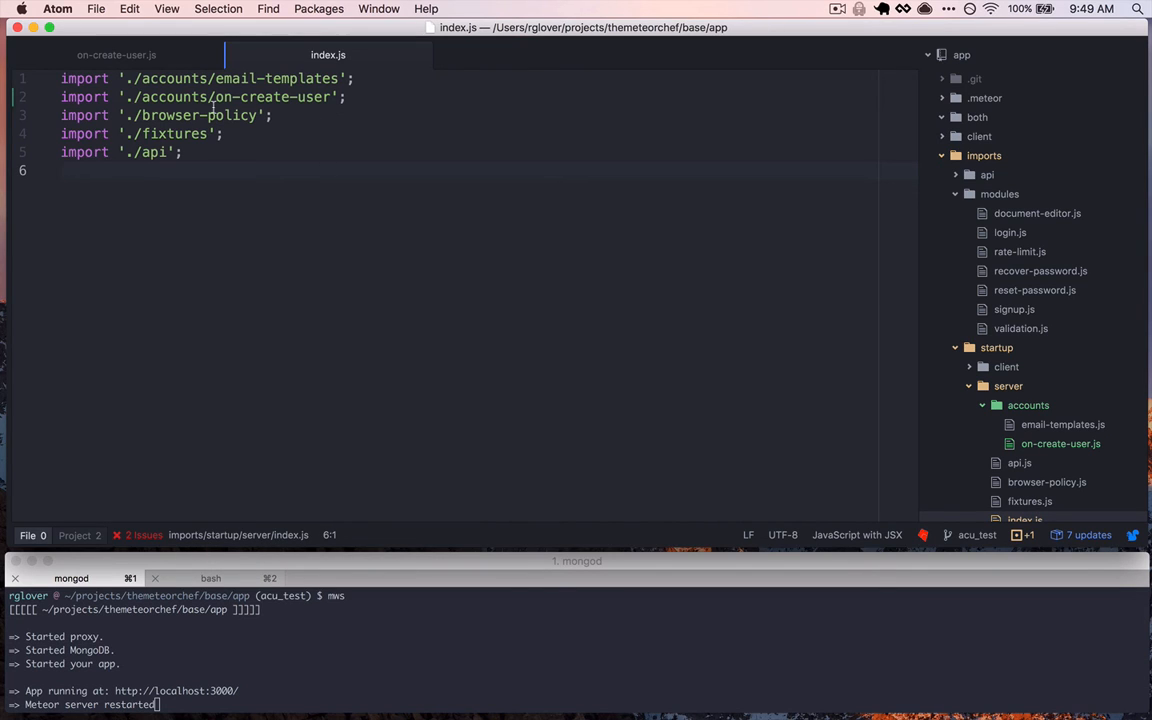
- Note index.js's on-create-user import and return to on-create-user.js
click(290, 96)
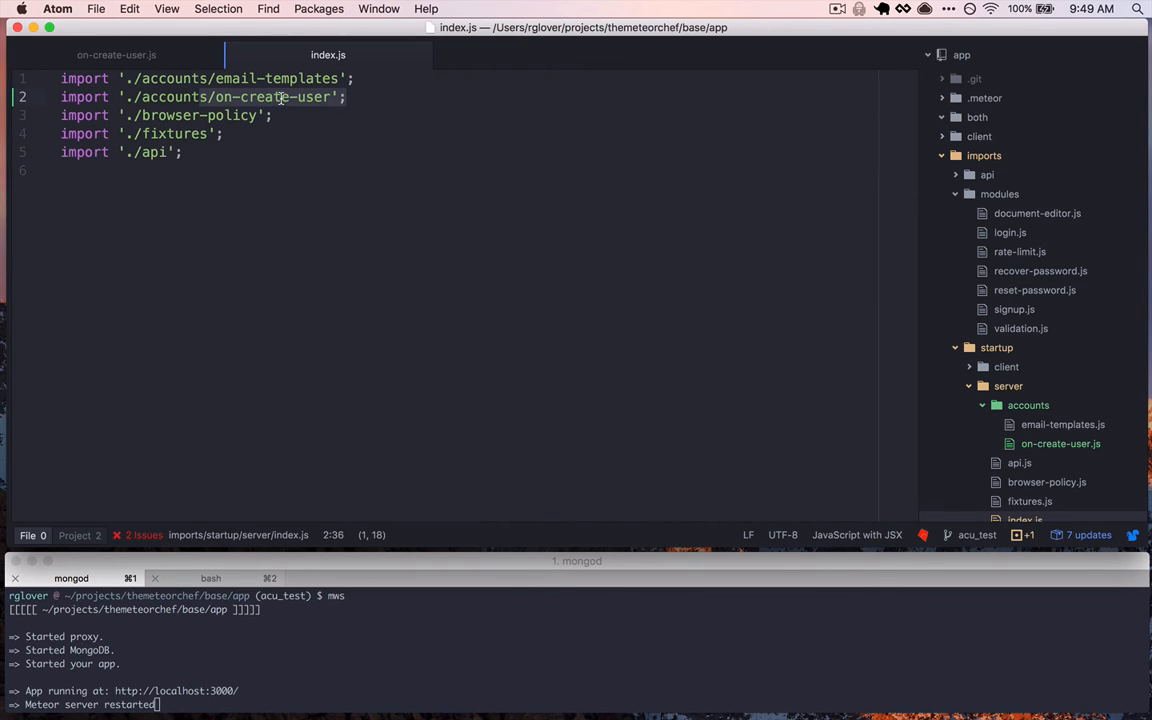
click(117, 54)
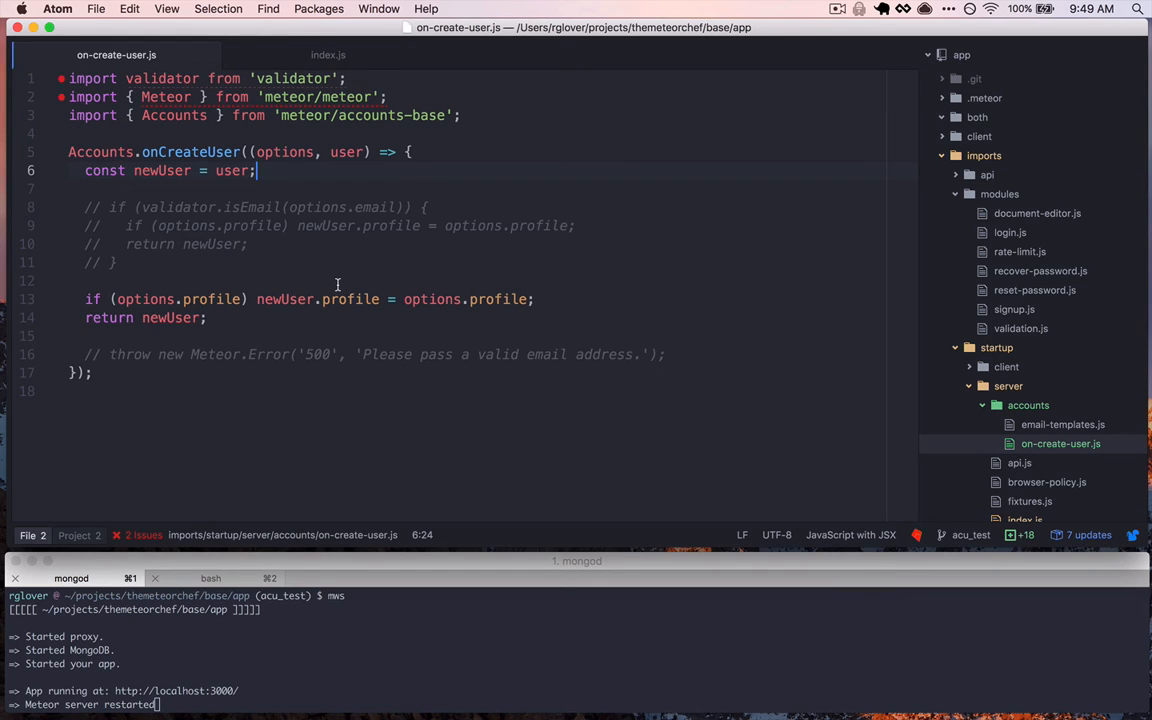
mouse_move(251, 216)
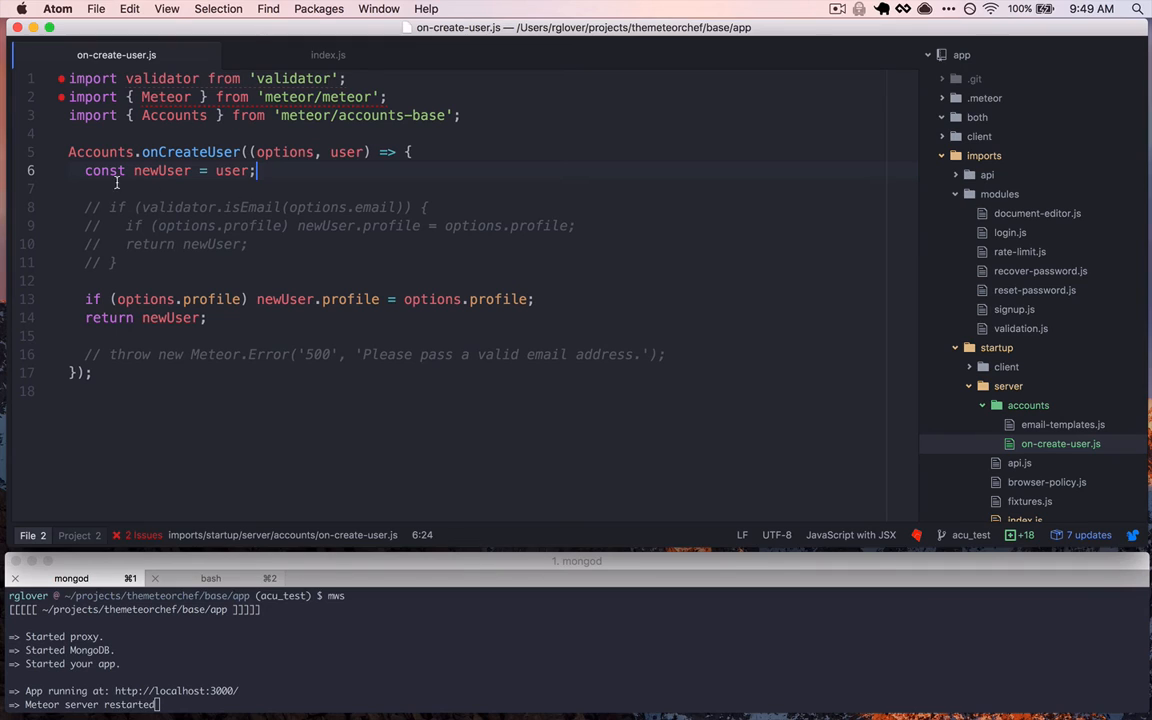
mouse_move(295, 188)
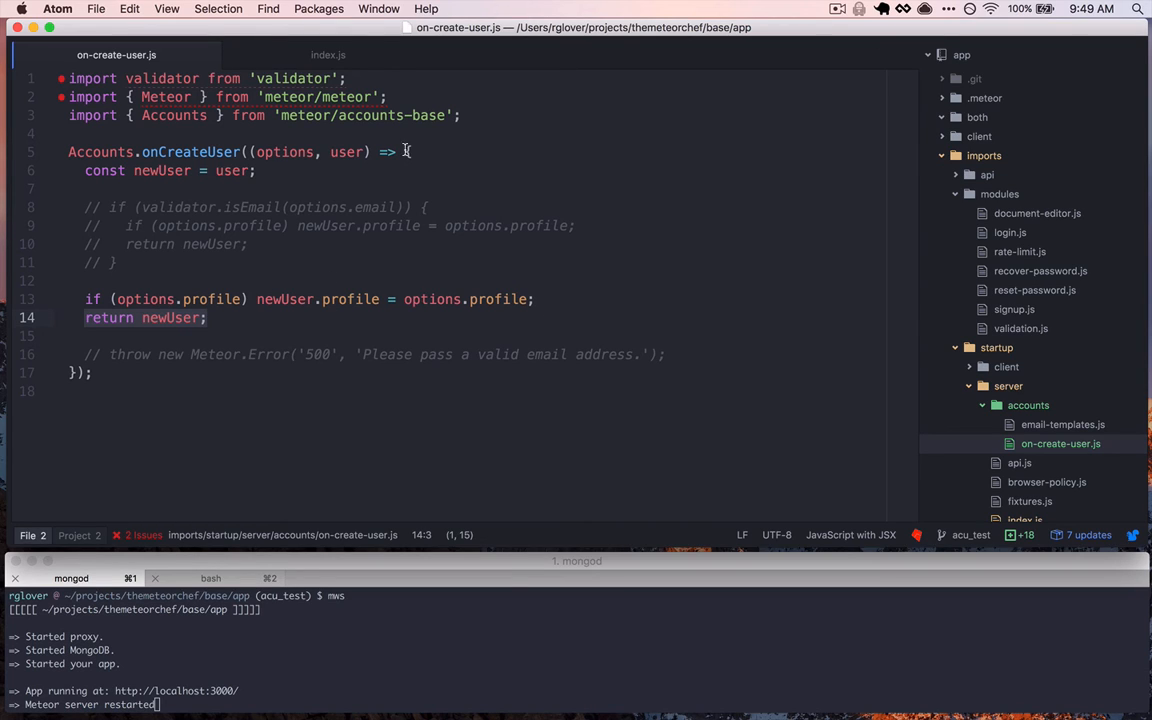
mouse_move(252, 275)
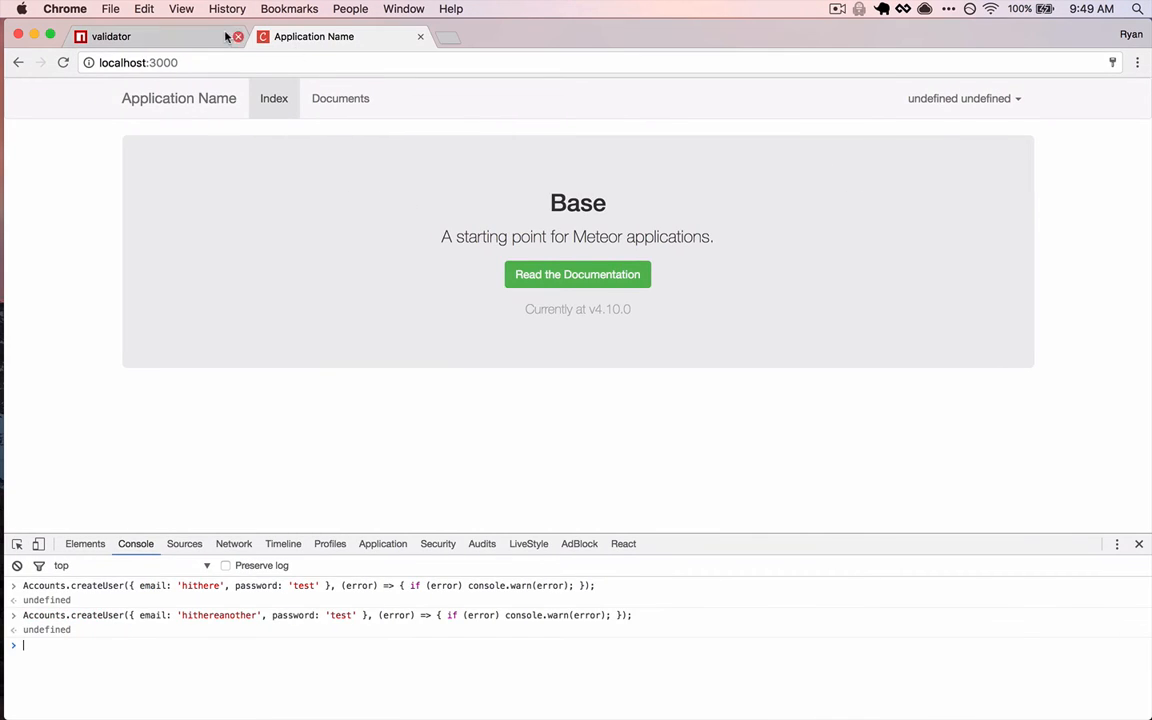
click(130, 37)
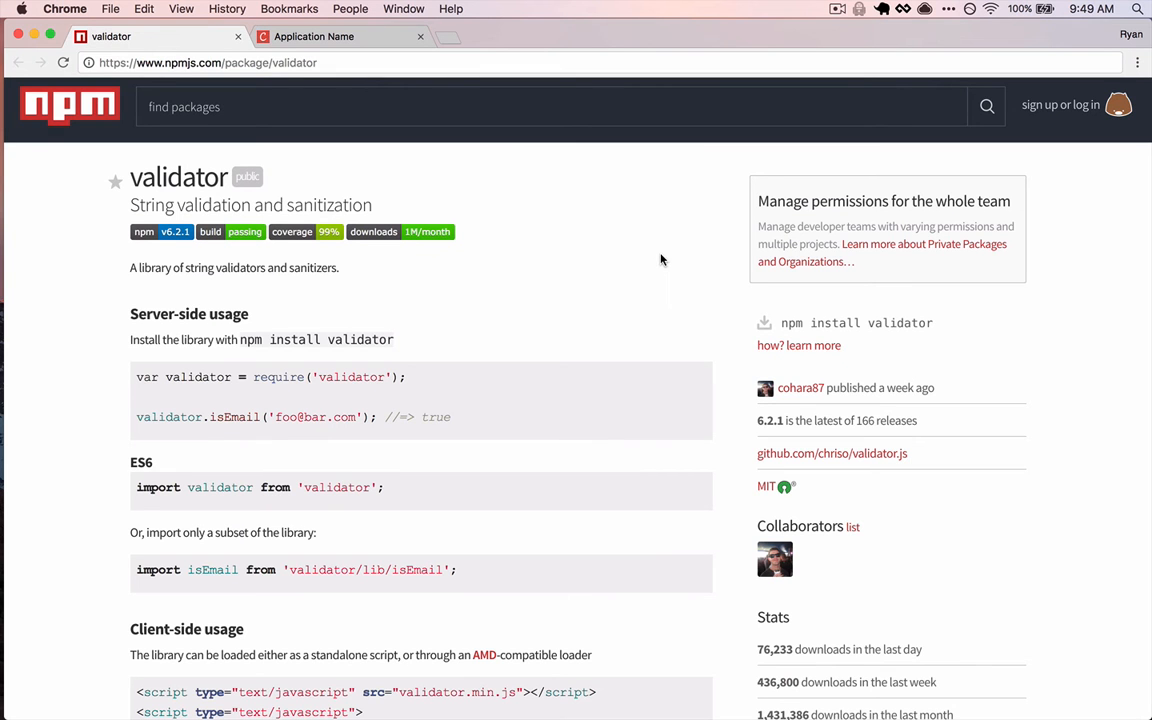
mouse_move(528, 423)
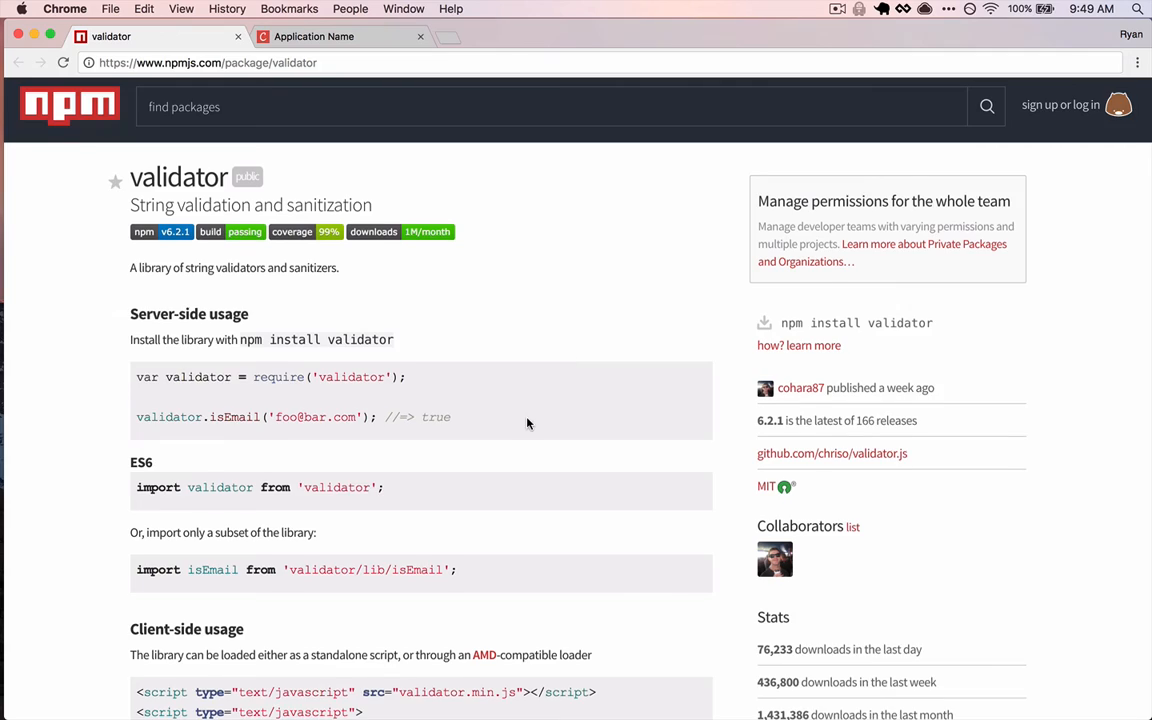
scroll(down, 3)
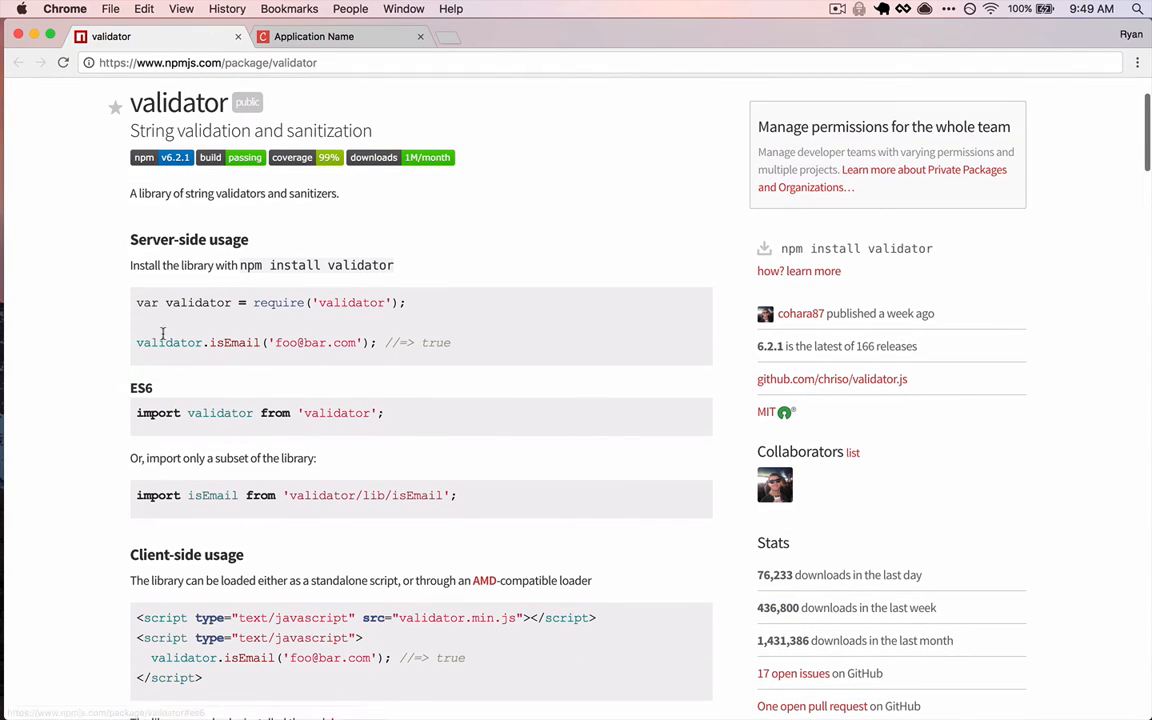
scroll(down, 3)
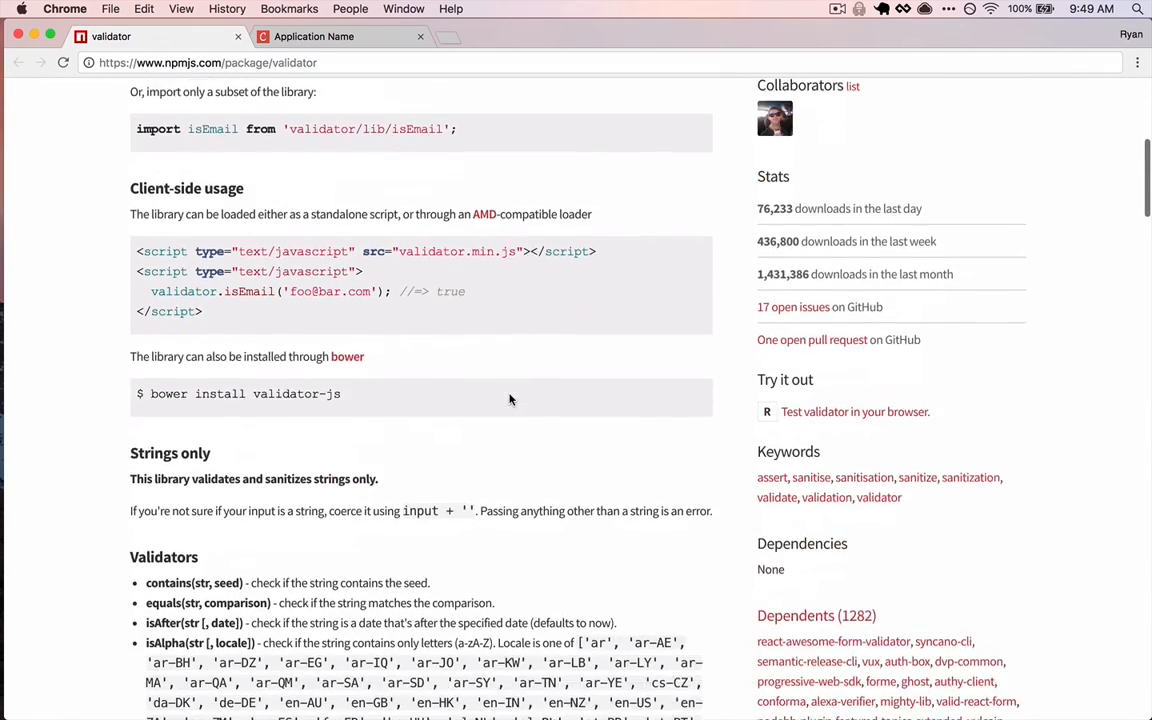
scroll(down, 3)
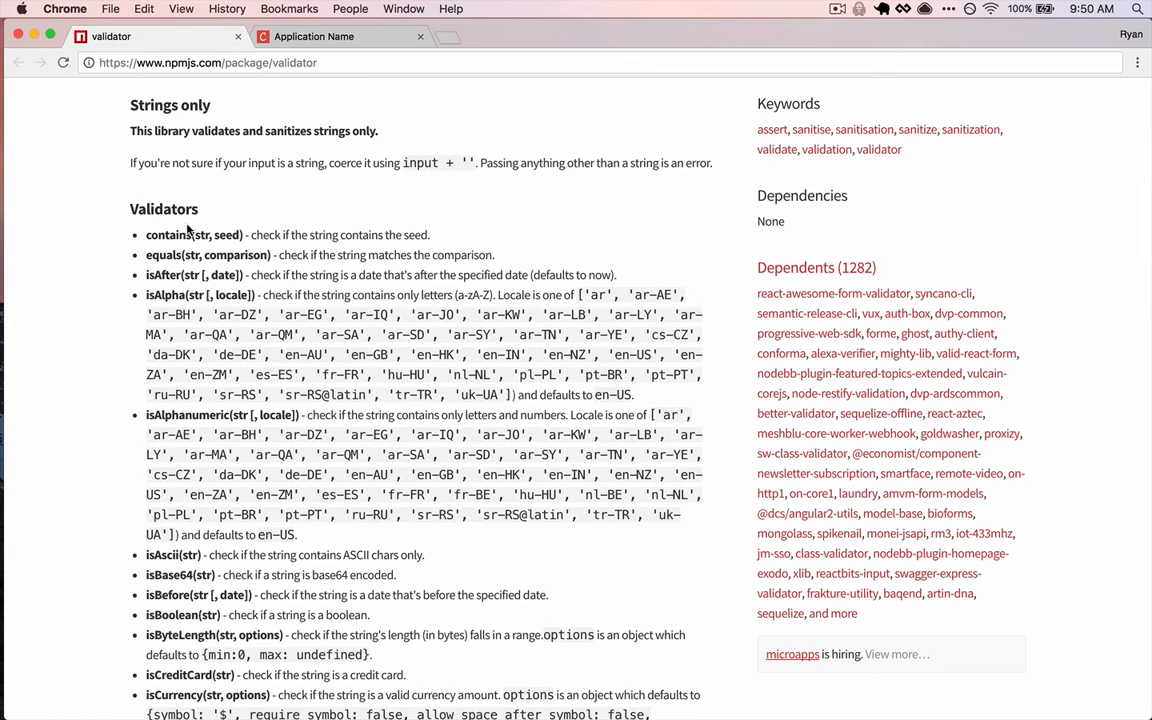
scroll(down, 3)
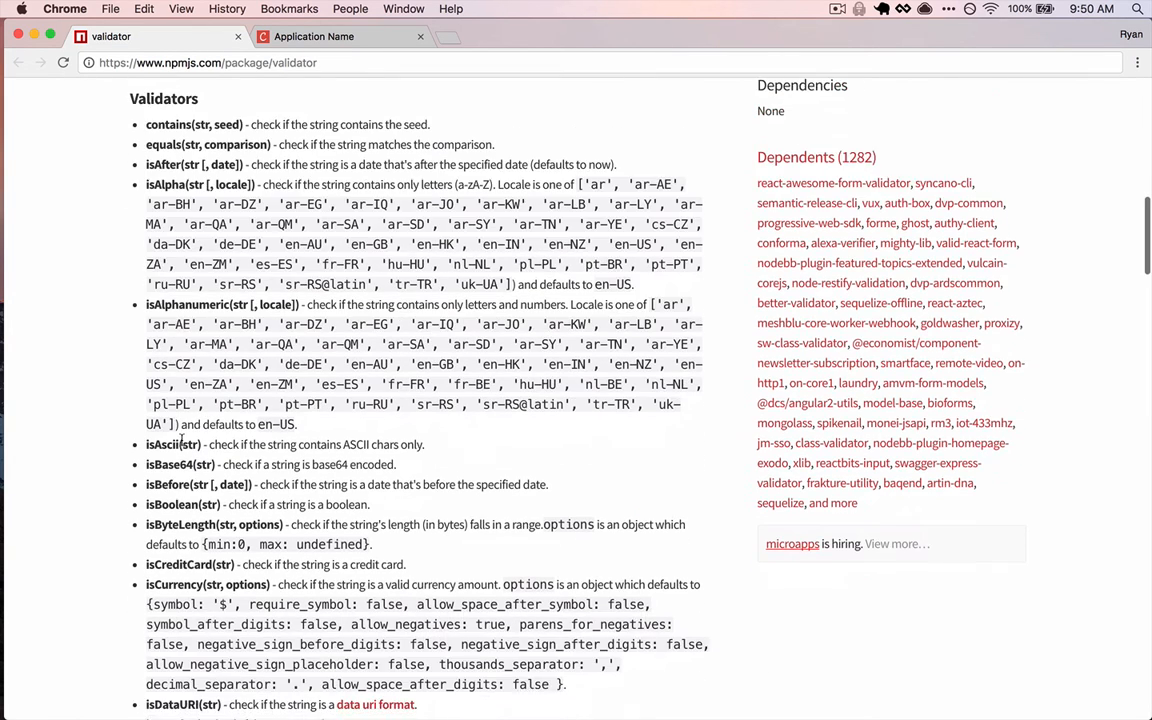
scroll(down, 3)
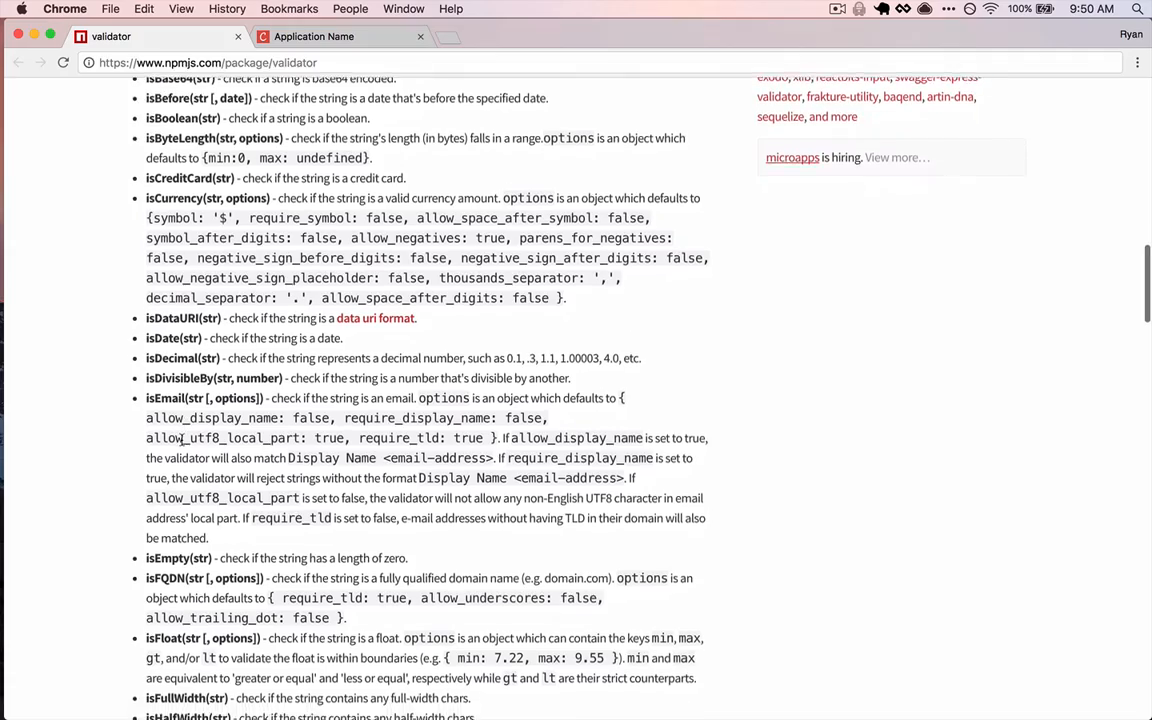
scroll(up, 3)
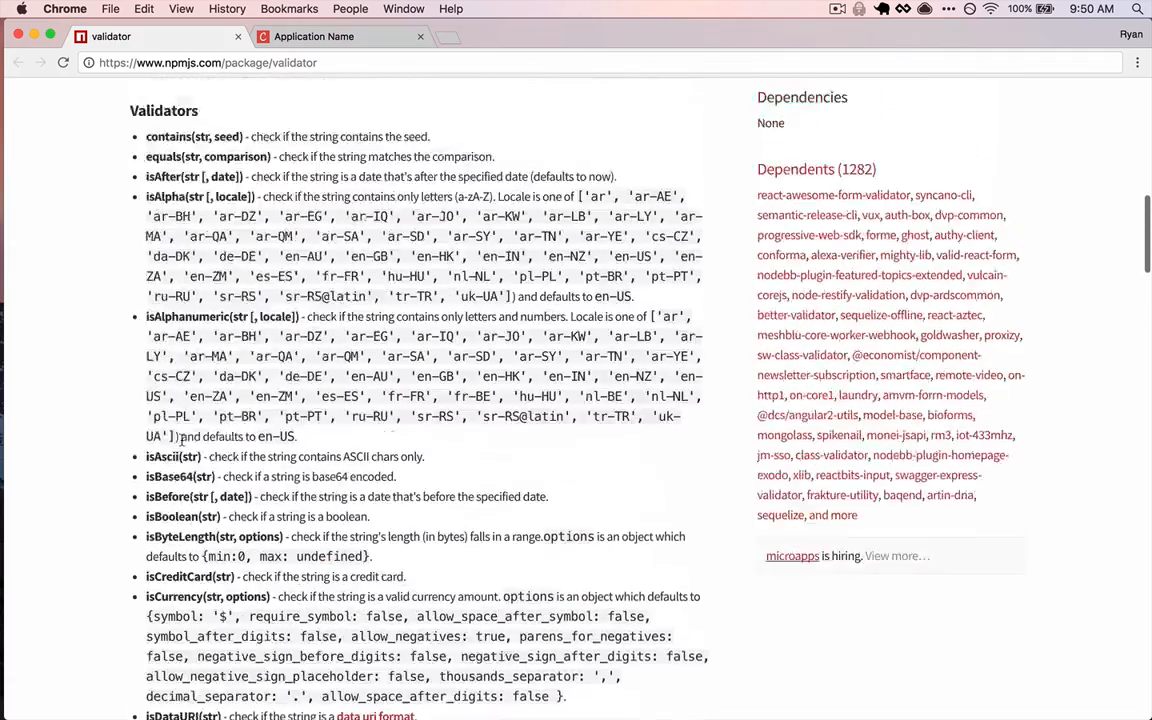
scroll(up, 3)
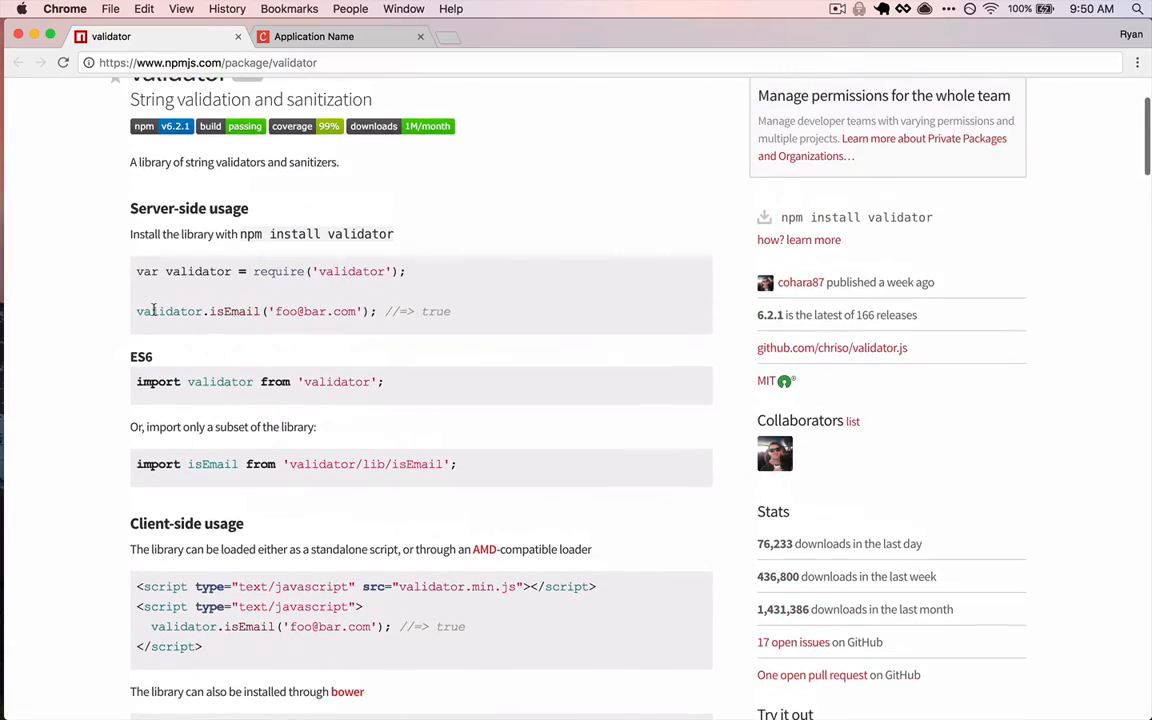
drag(152, 311, 372, 311)
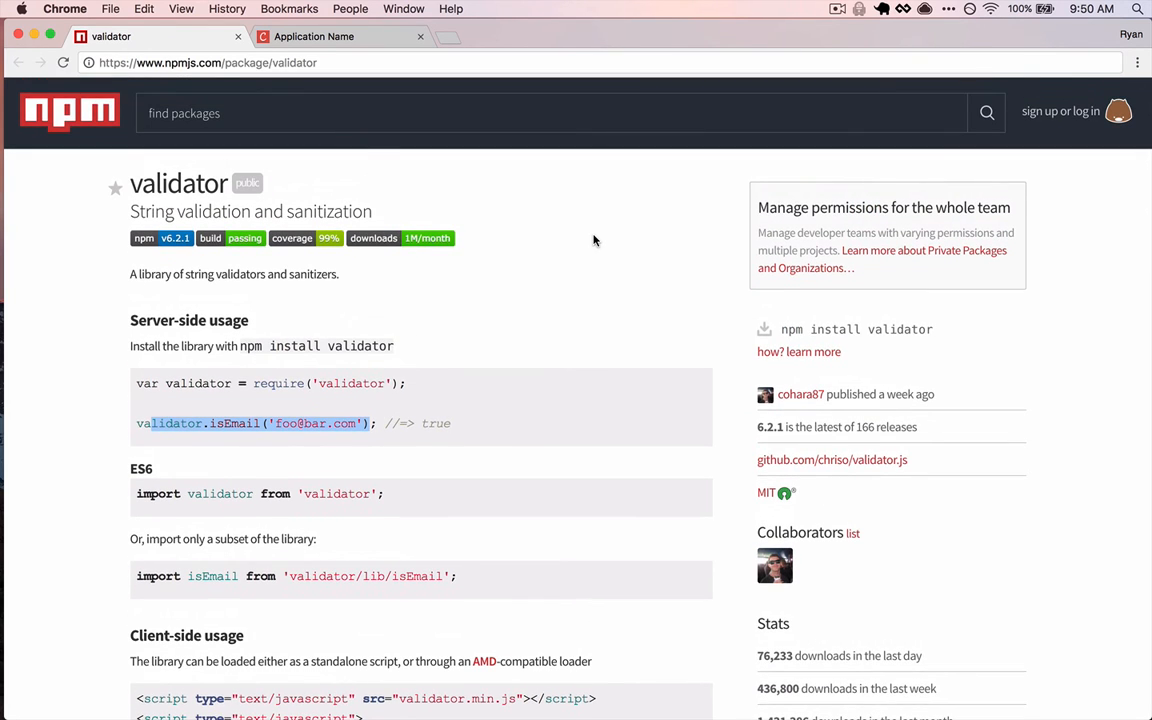
key(cmd+tab)
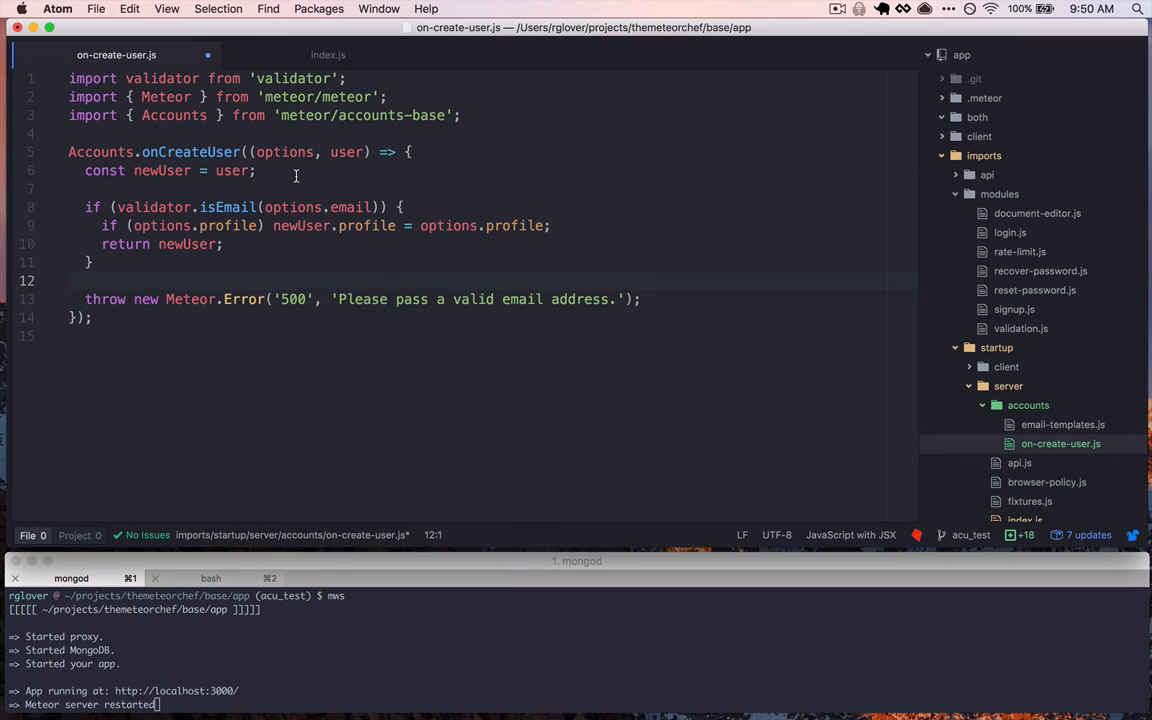
- Uncomment the validator.isEmail(options.email) check and its 'Please pass a valid email address.' error
click(257, 170)
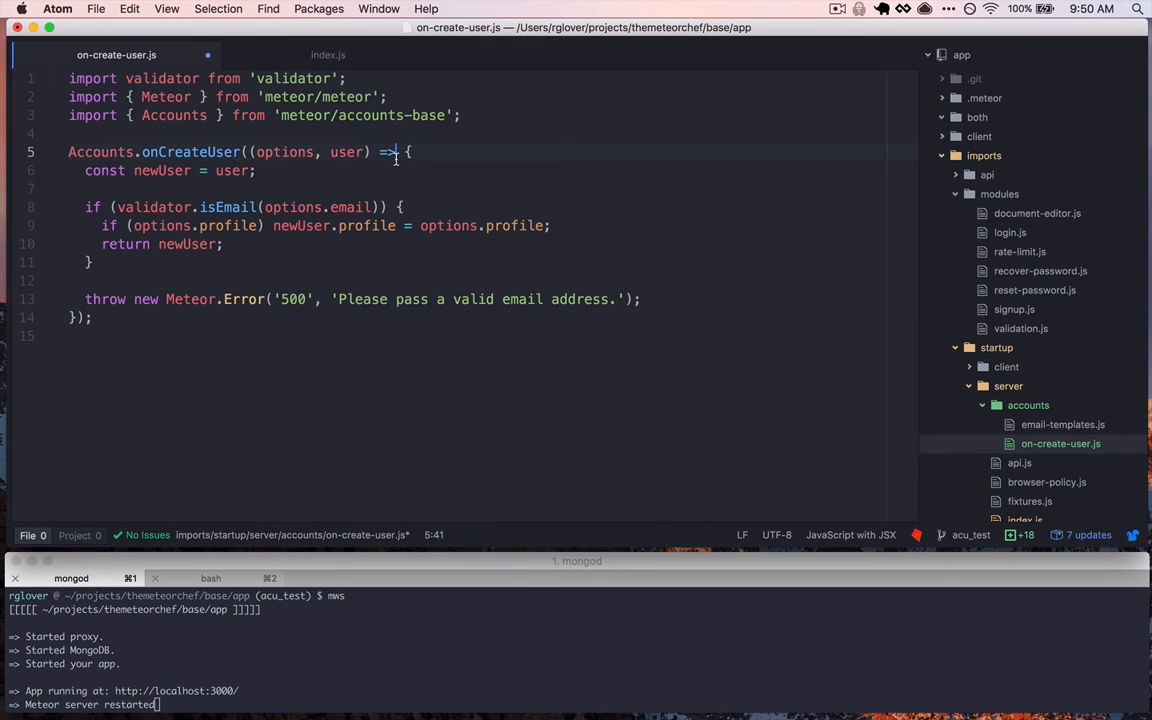
mouse_move(309, 160)
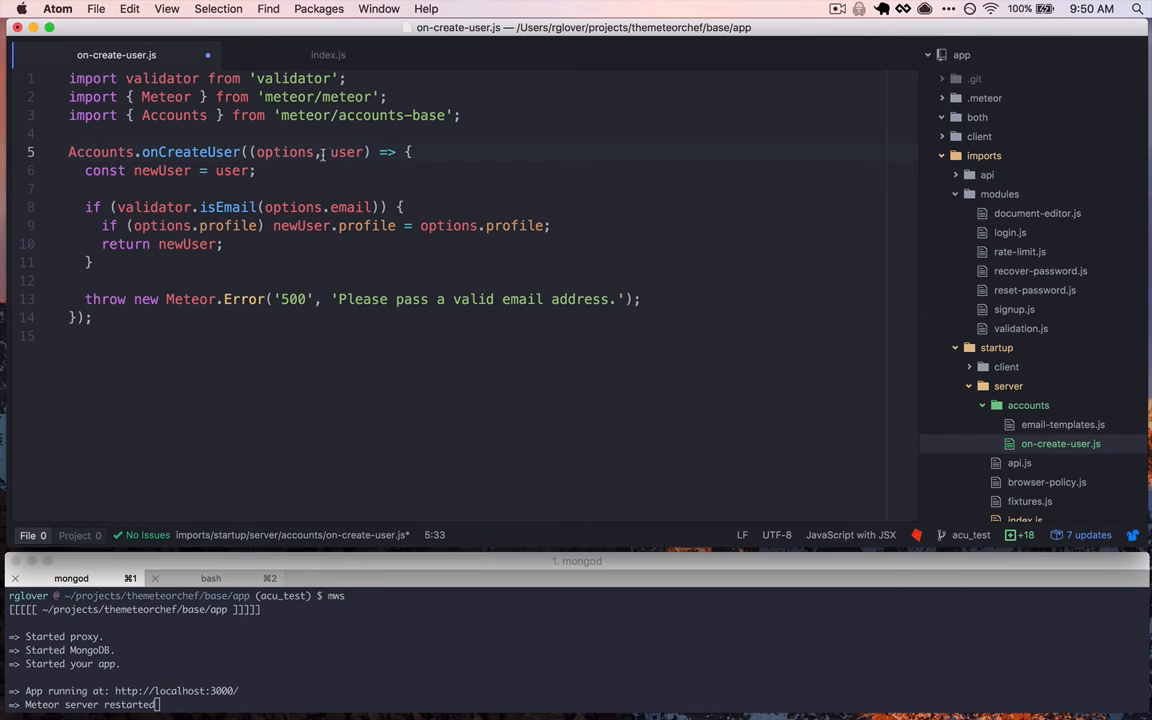
double_click(347, 151)
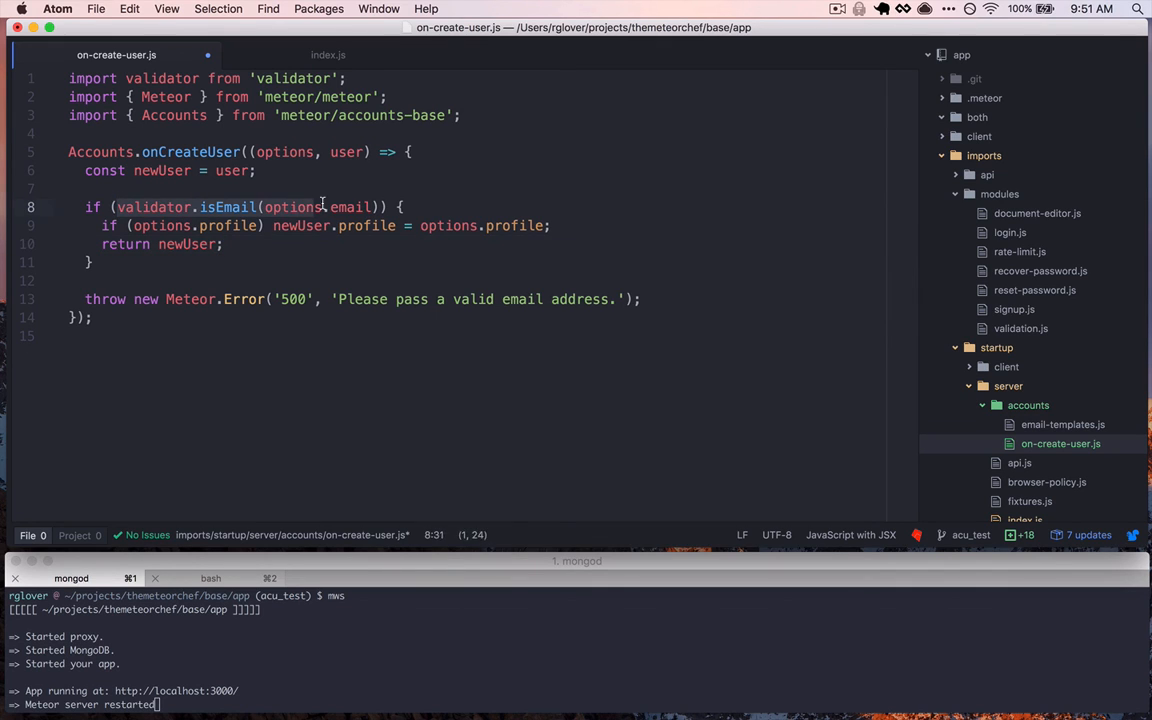
click(374, 207)
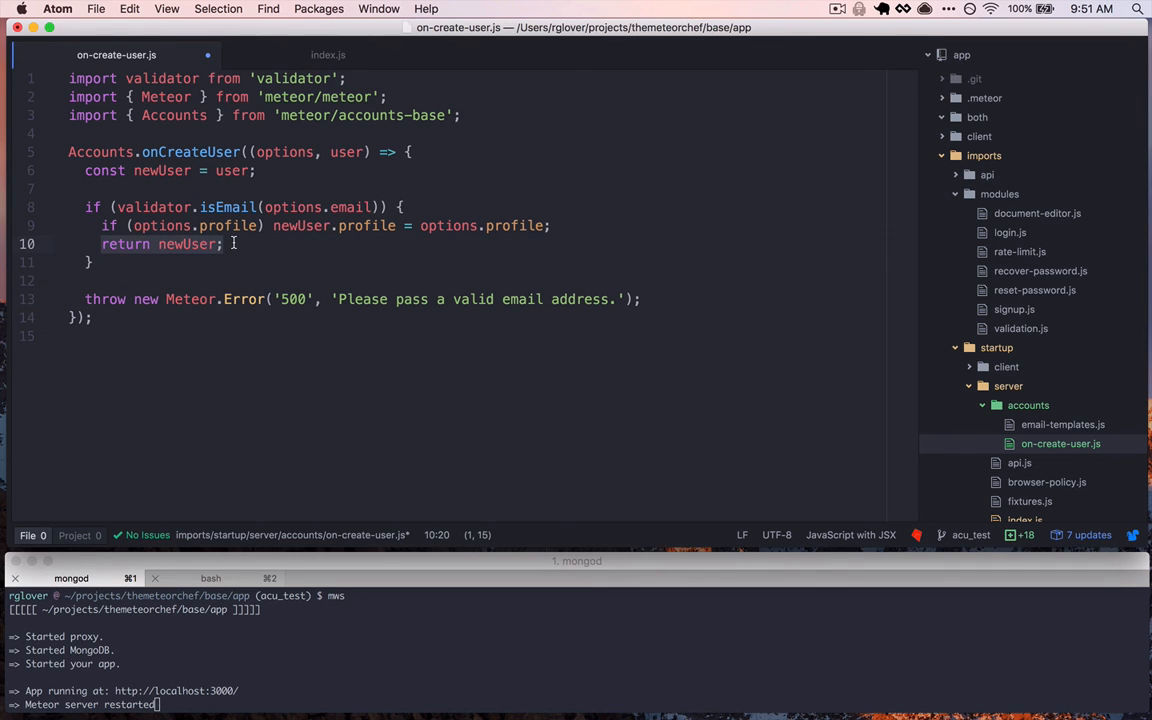
mouse_move(318, 268)
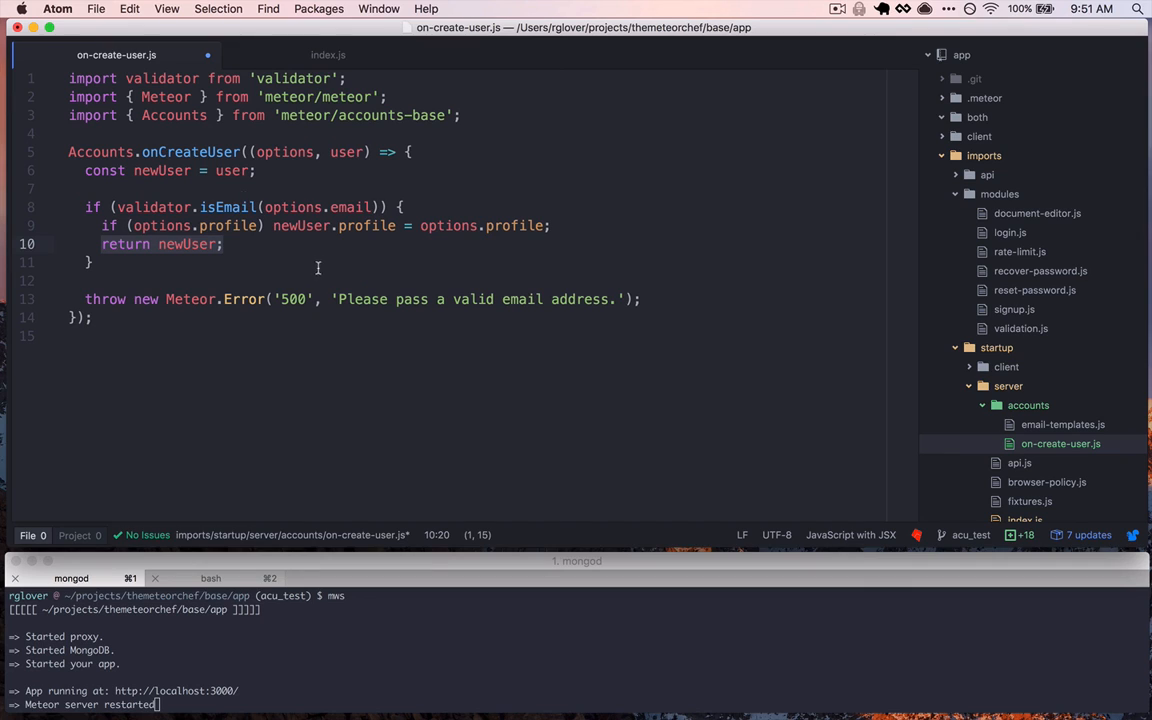
click(290, 299)
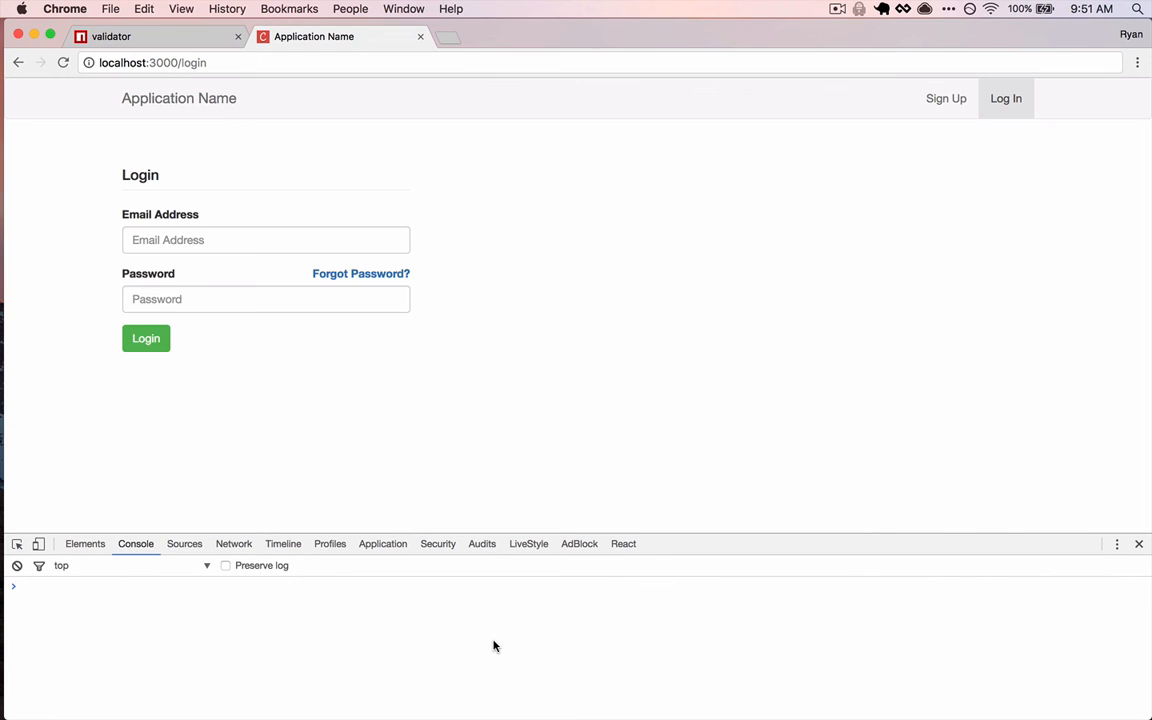
- Run Accounts.createUser in the console with email 'bademail' and password 'test', producing the invalid-email error
text(Accounts.createUser({ email: 'hithereanother', password: 'test' }, (error) => { if (error) console.warn(error); });)
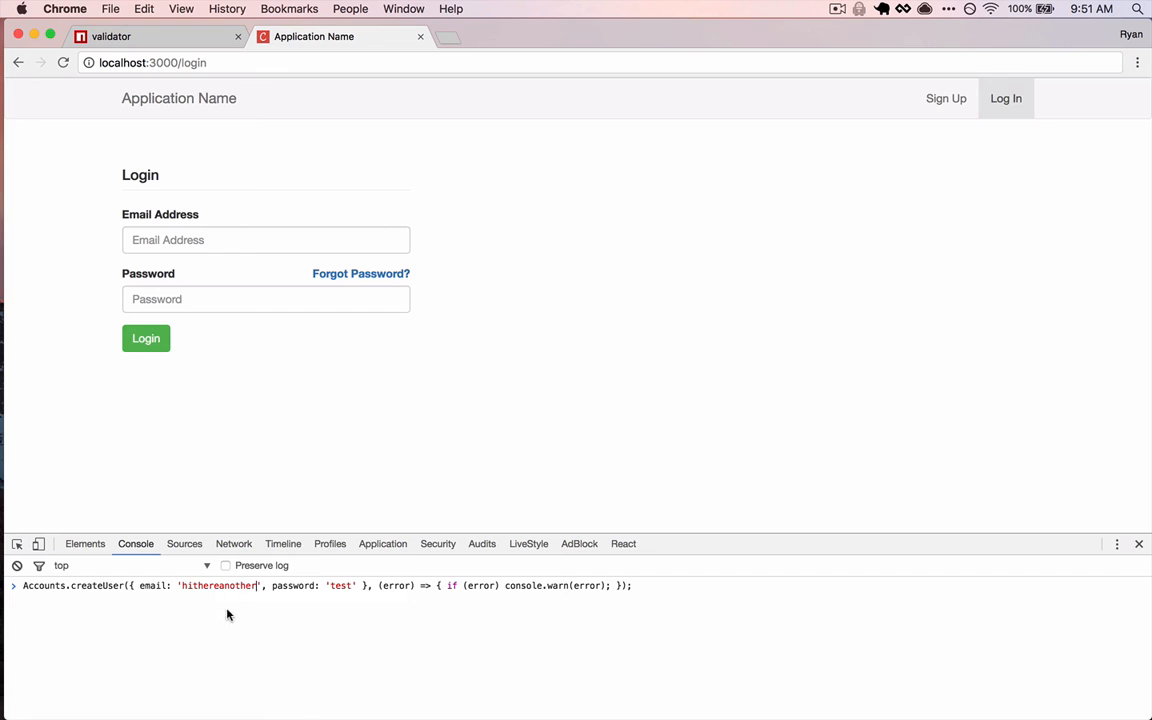
key(Backspace)
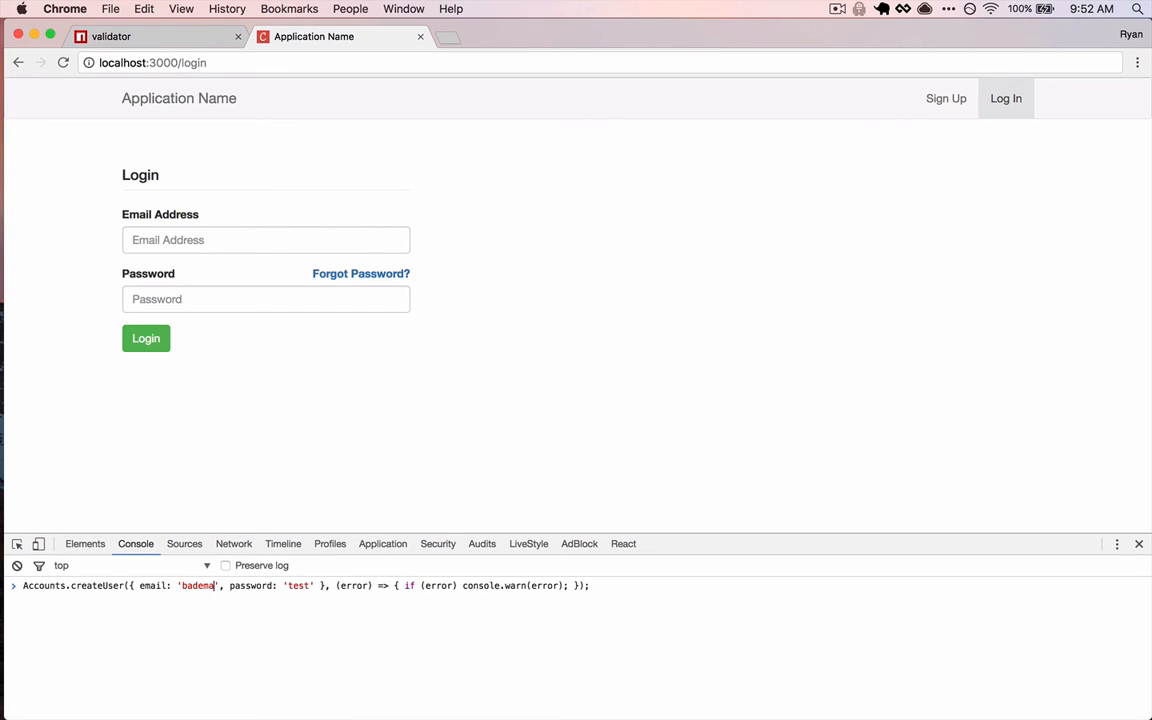
key(Enter)
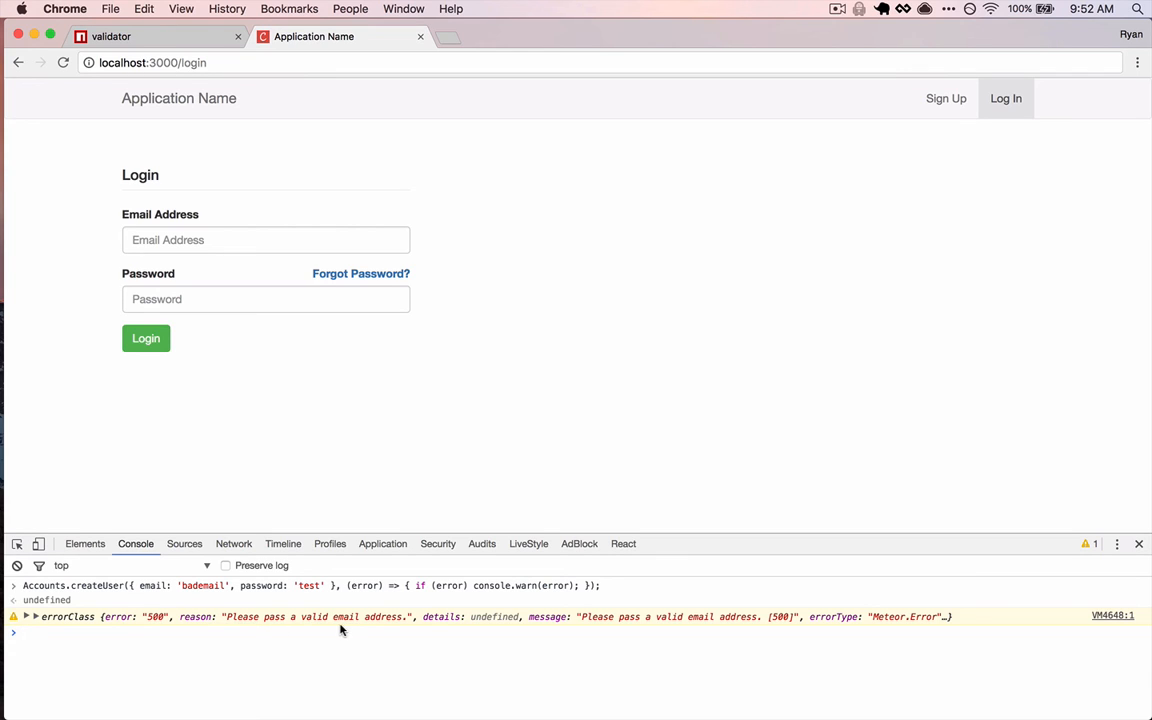
mouse_move(572, 630)
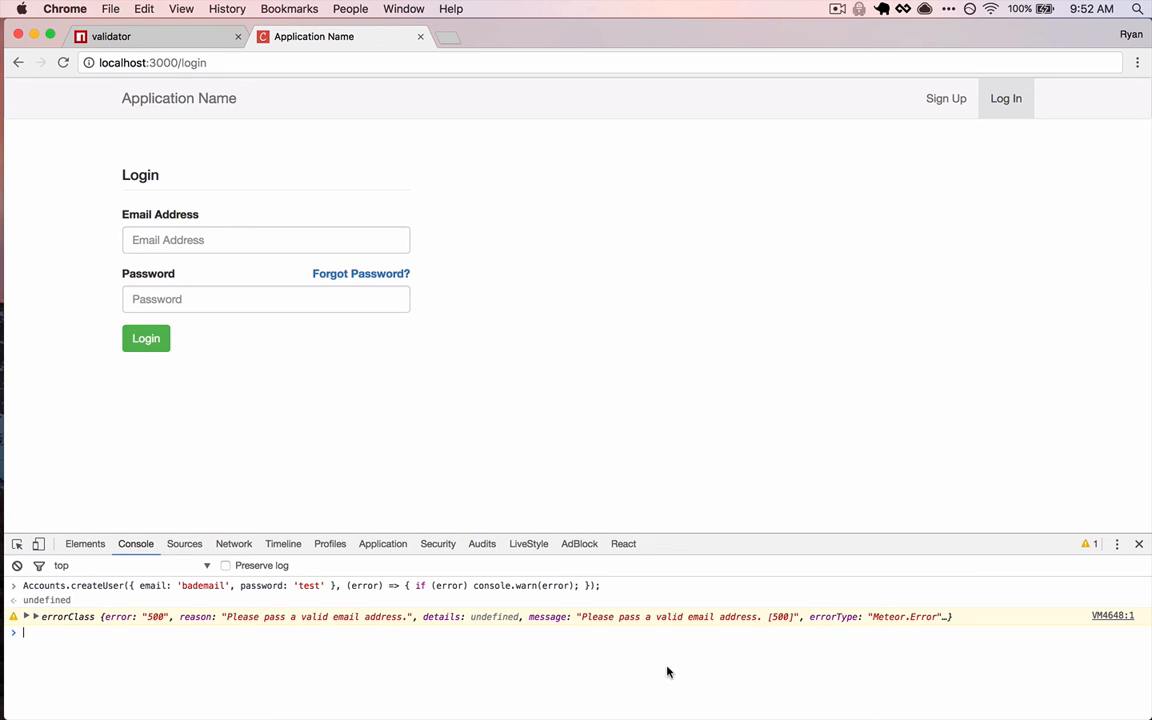
mouse_move(830, 581)
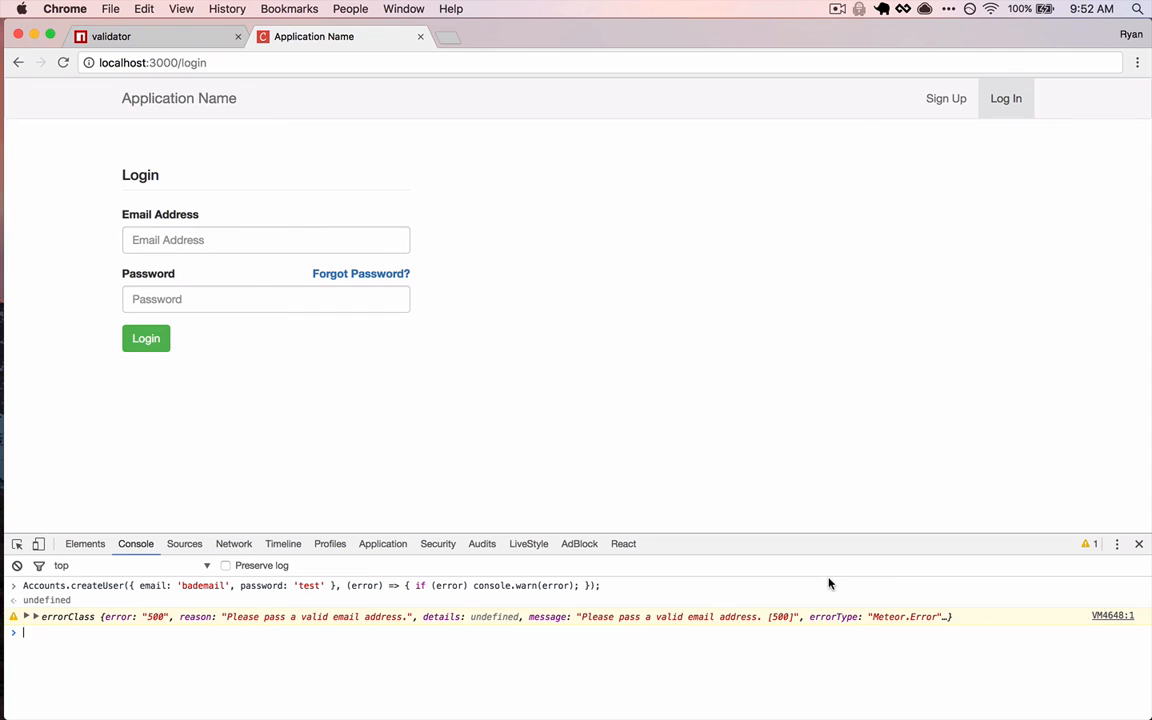
key(cmd+tab)
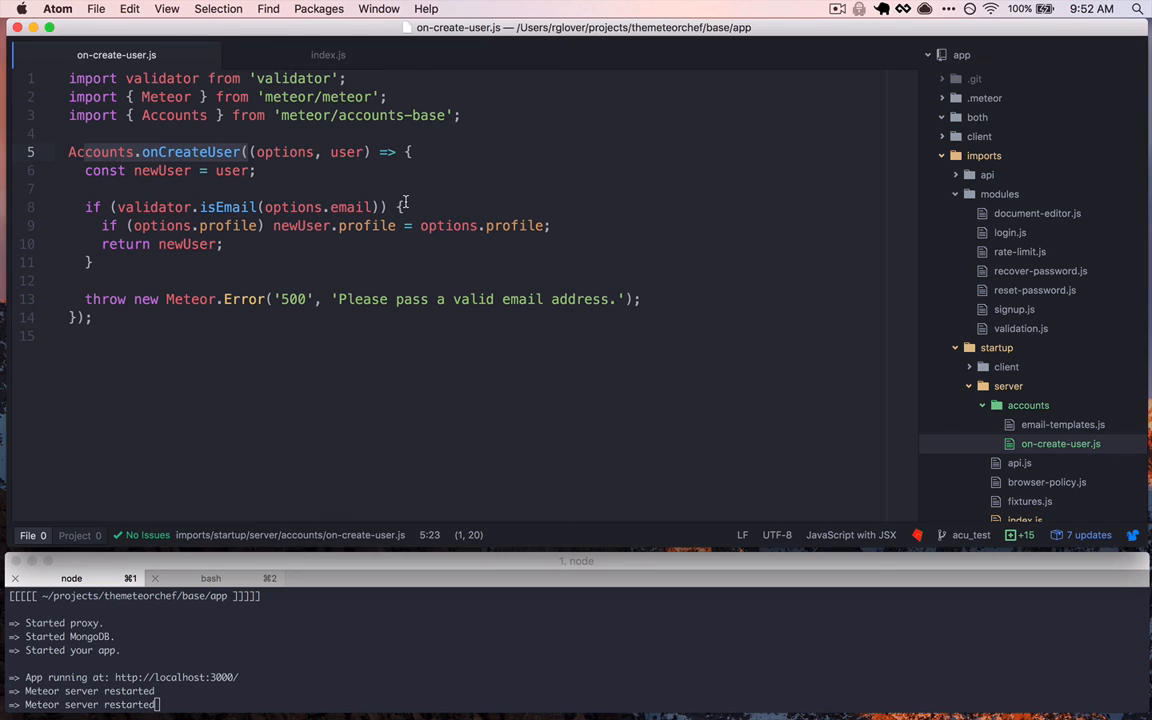
mouse_move(378, 252)
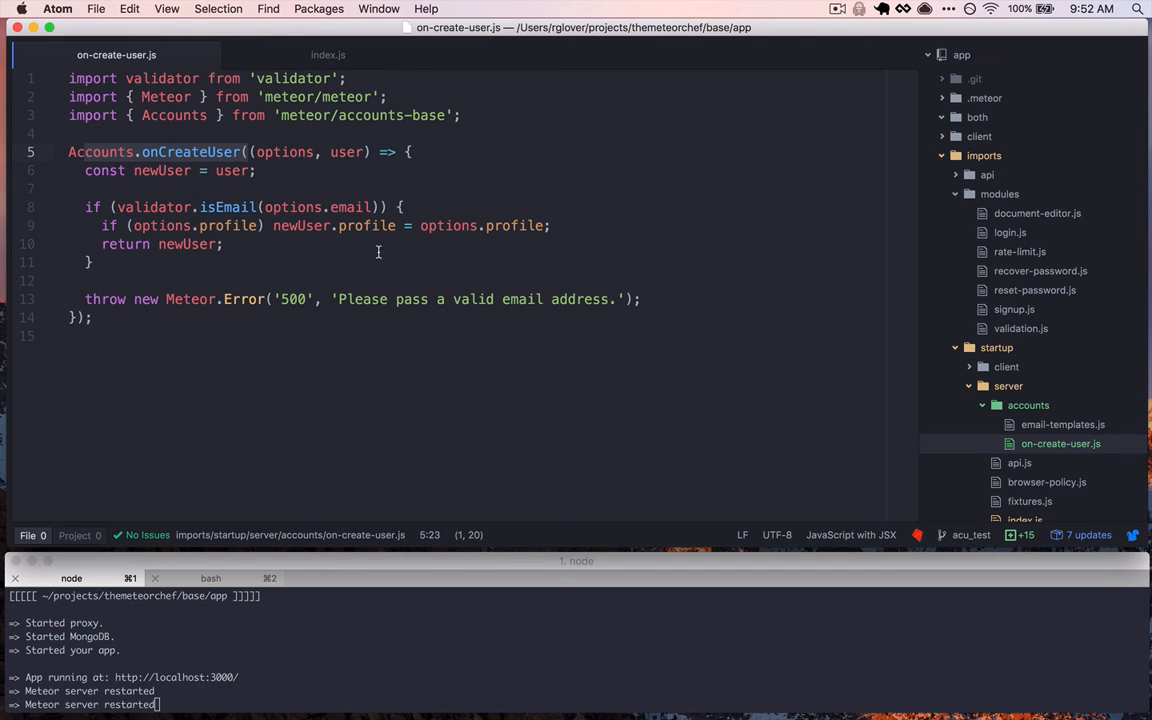